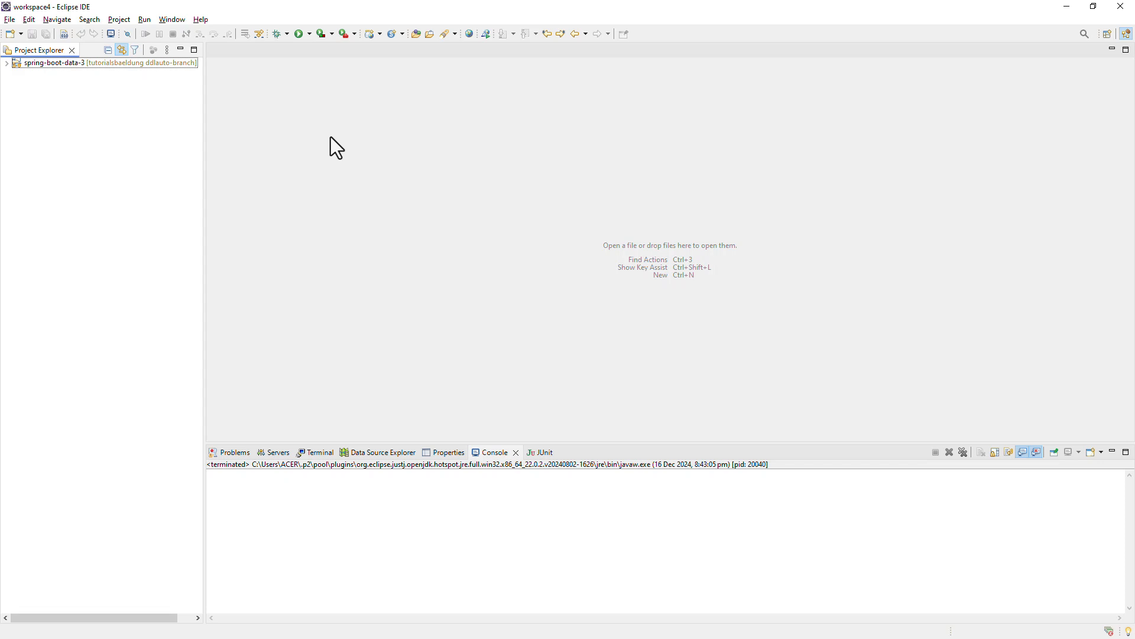
{"action": "mouse_move", "coordinate": [322, 144]}
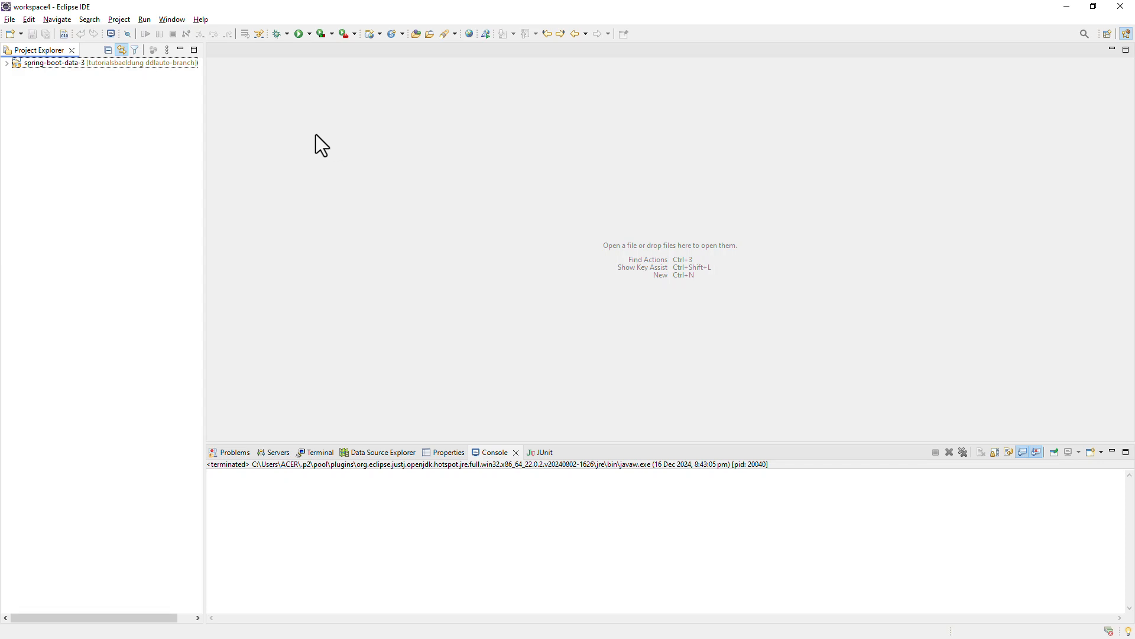
Start a new Maven project with Group Id com.company and Artifact Id my-ecom-app
{"action": "left_click", "coordinate": [9, 19]}
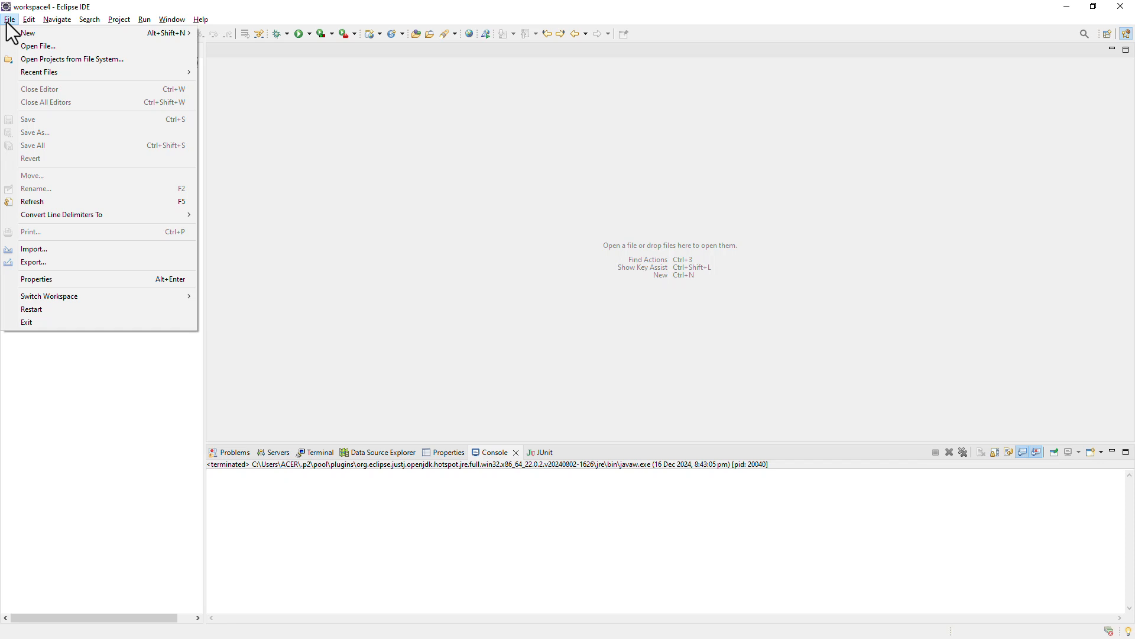
{"action": "mouse_move", "coordinate": [27, 33]}
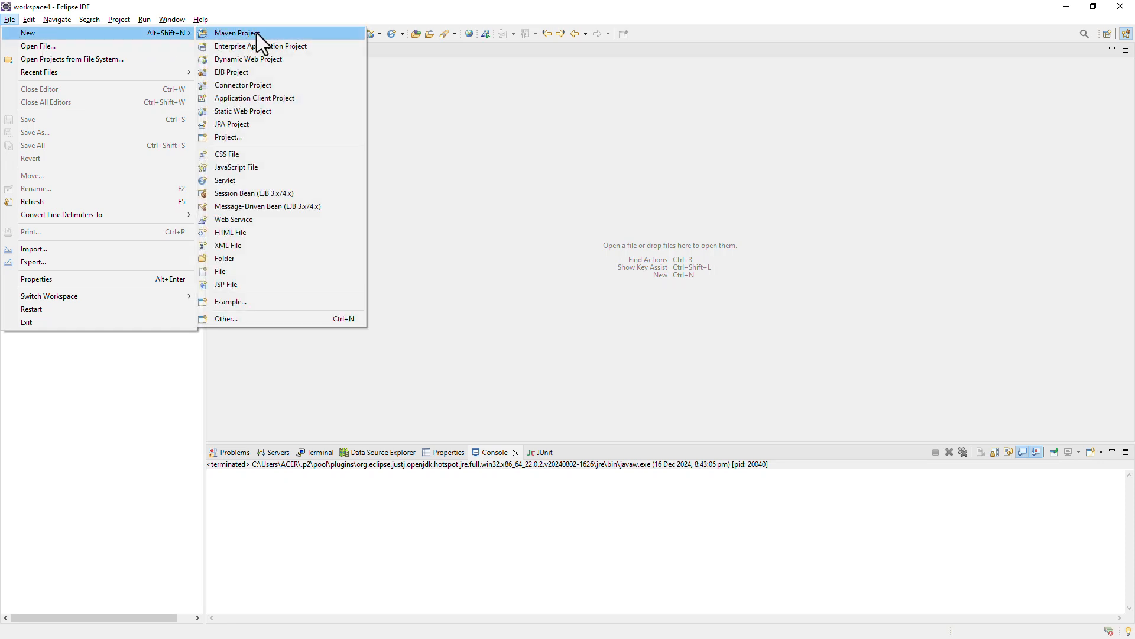
{"action": "left_click", "coordinate": [237, 33]}
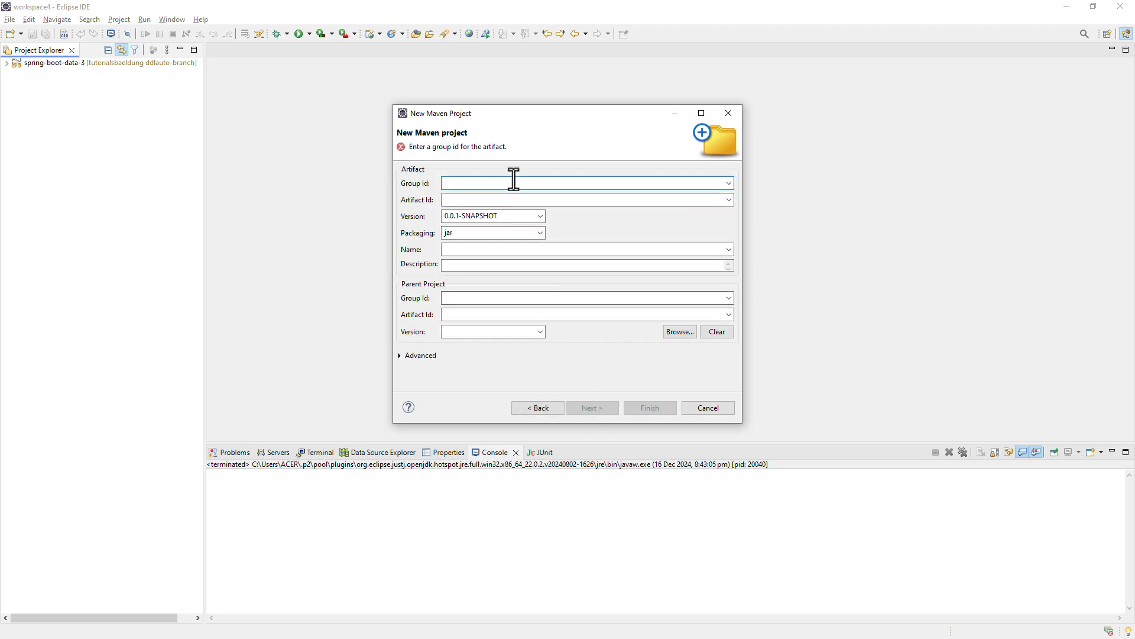
{"action": "mouse_move", "coordinate": [522, 156]}
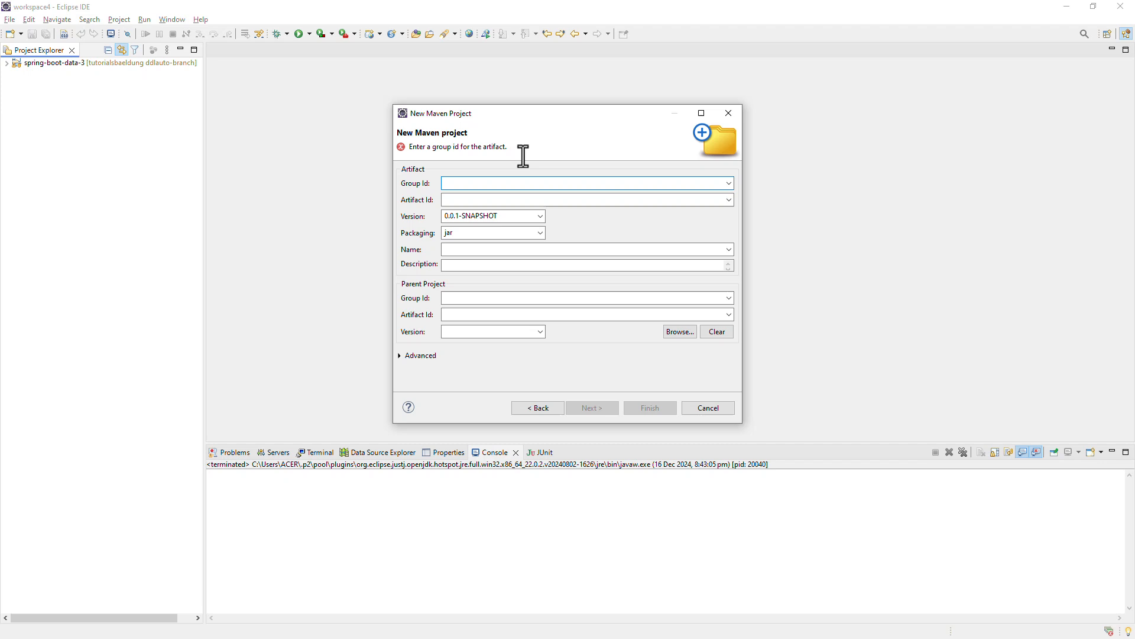
{"action": "type", "text": "com.com"}
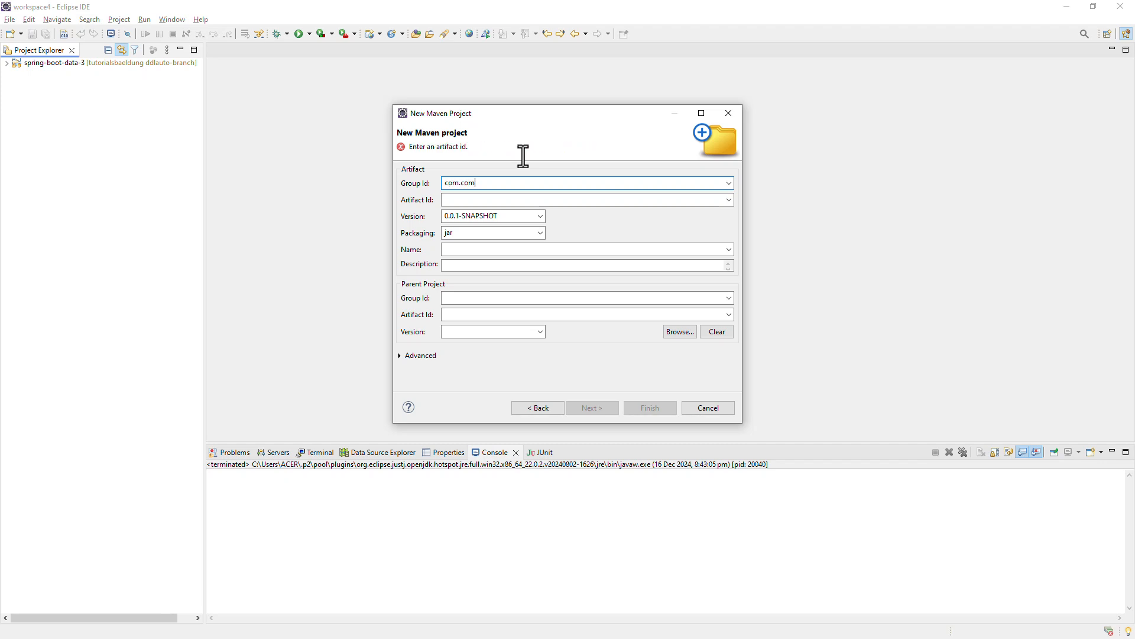
{"action": "type", "text": "pany"}
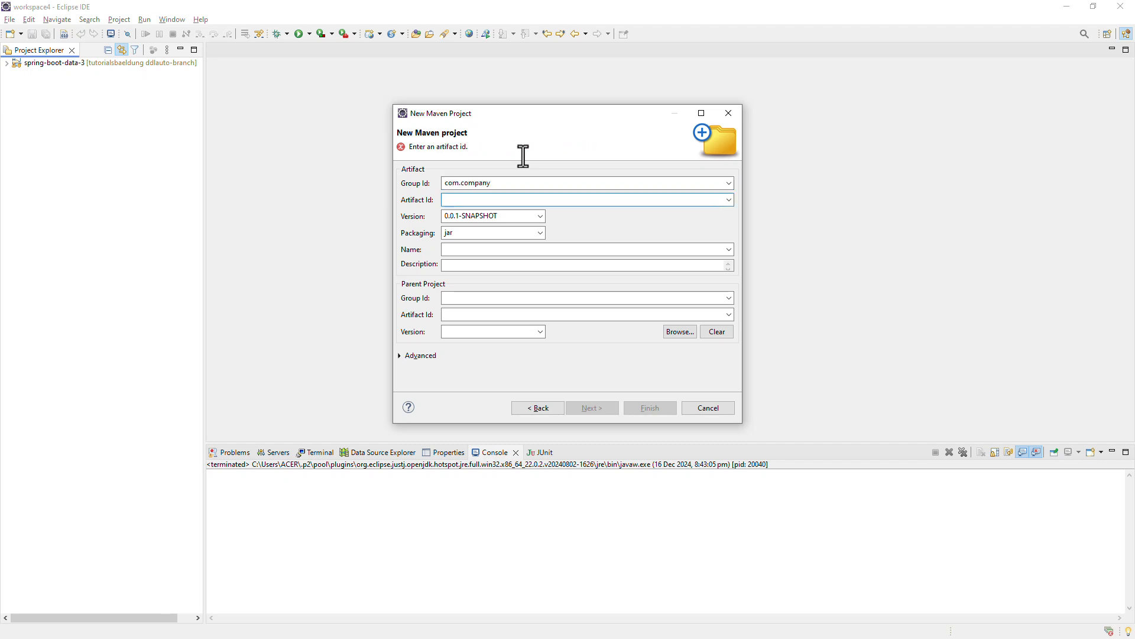
{"action": "type", "text": "my-"}
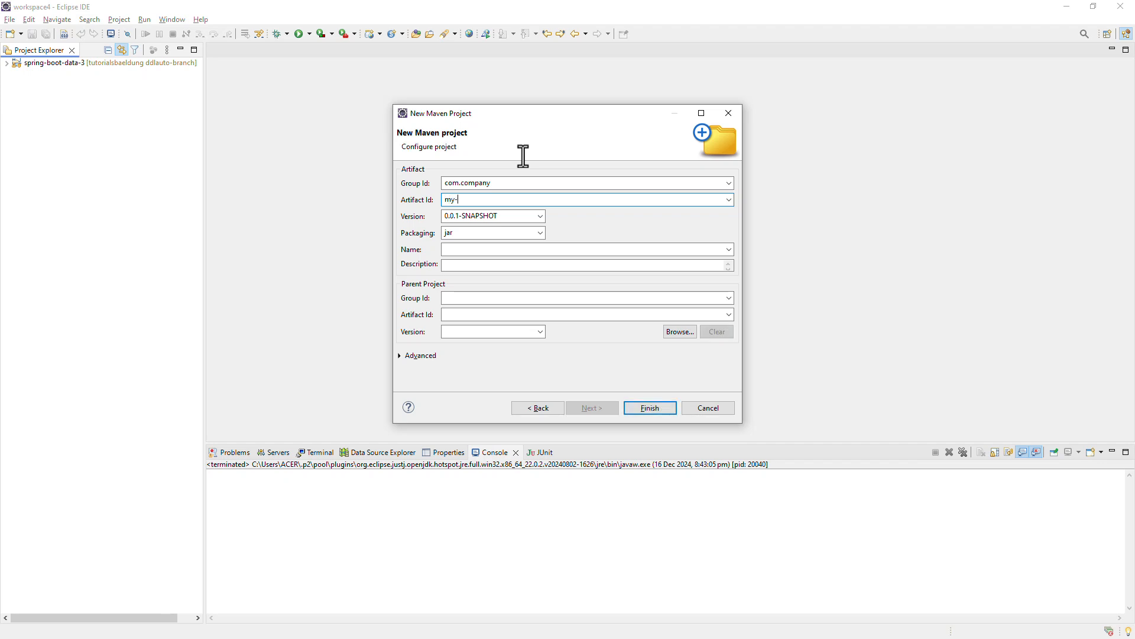
{"action": "type", "text": "ecom-a"}
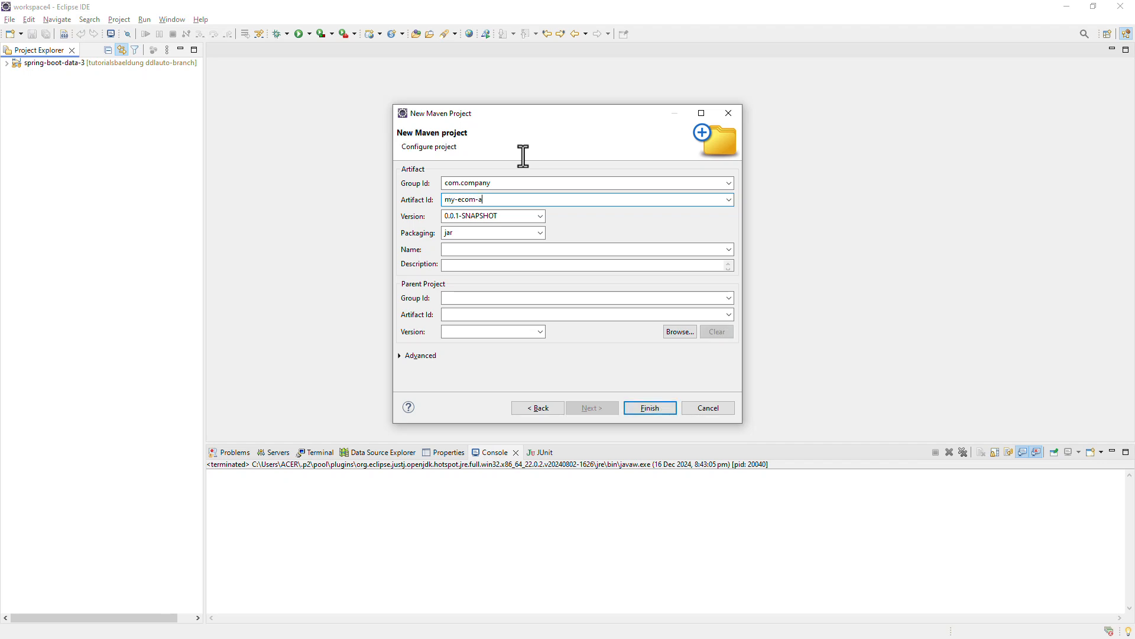
{"action": "type", "text": "pp"}
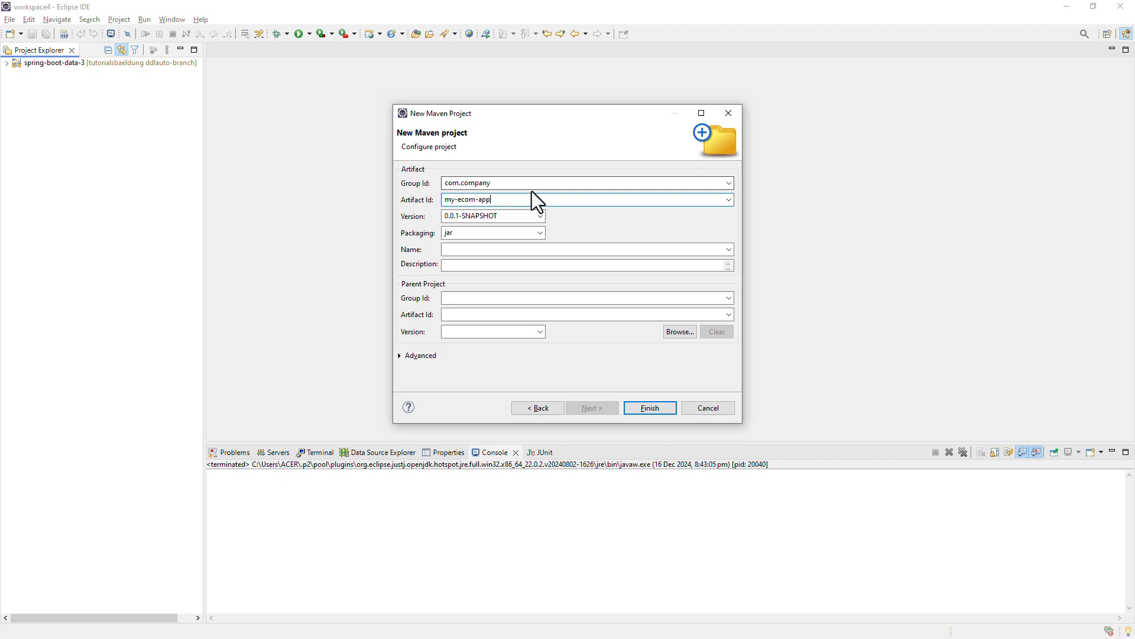
Set the packaging to pom and finish creating the my-ecom-app parent project
{"action": "left_click", "coordinate": [539, 233]}
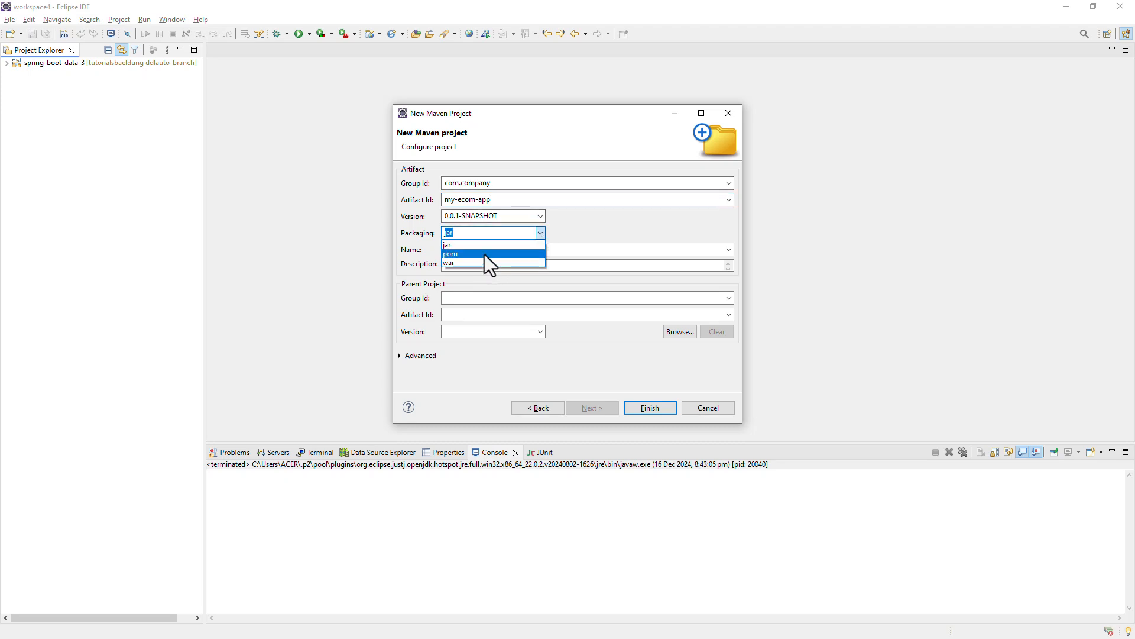
{"action": "left_click", "coordinate": [451, 253]}
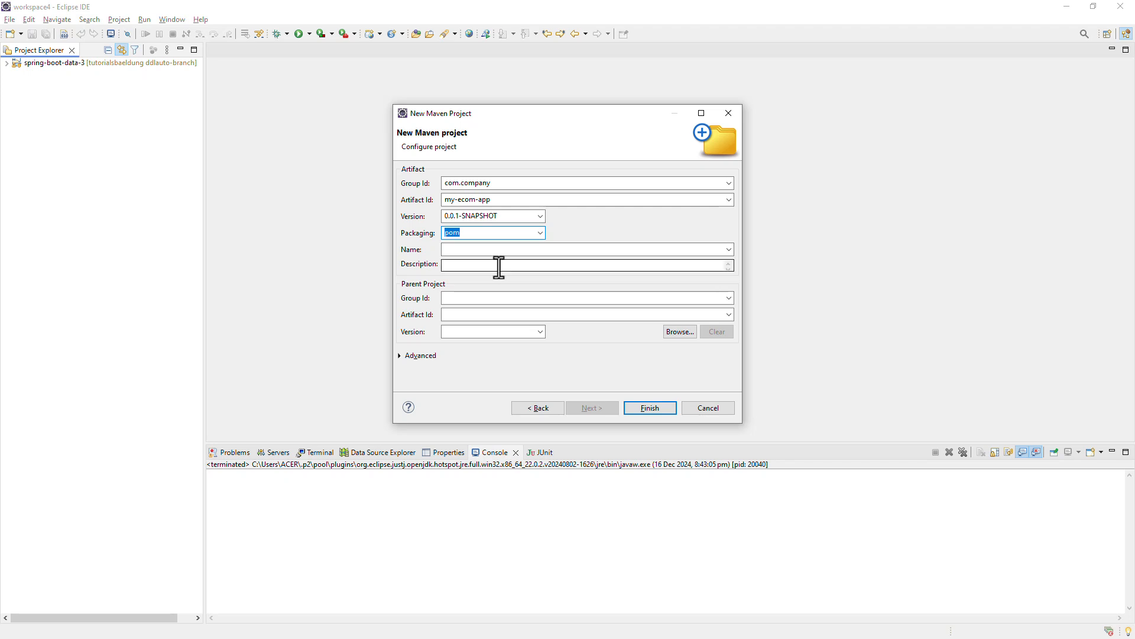
{"action": "left_click", "coordinate": [649, 408]}
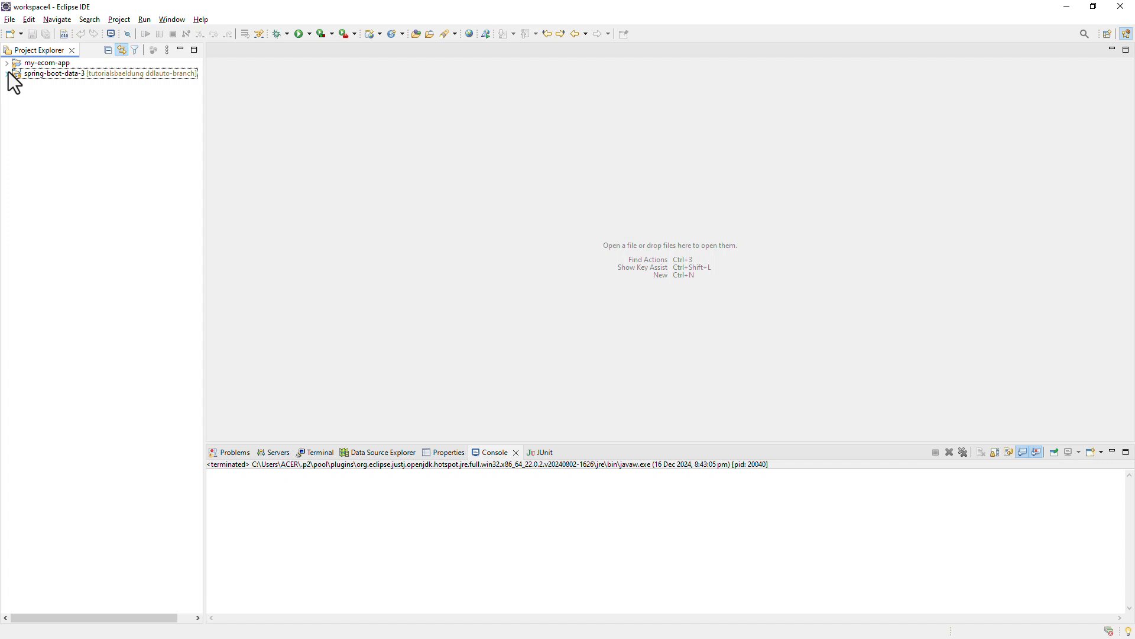
Add a new Maven module named commons under my-ecom-app as a simple project
{"action": "left_click", "coordinate": [7, 63]}
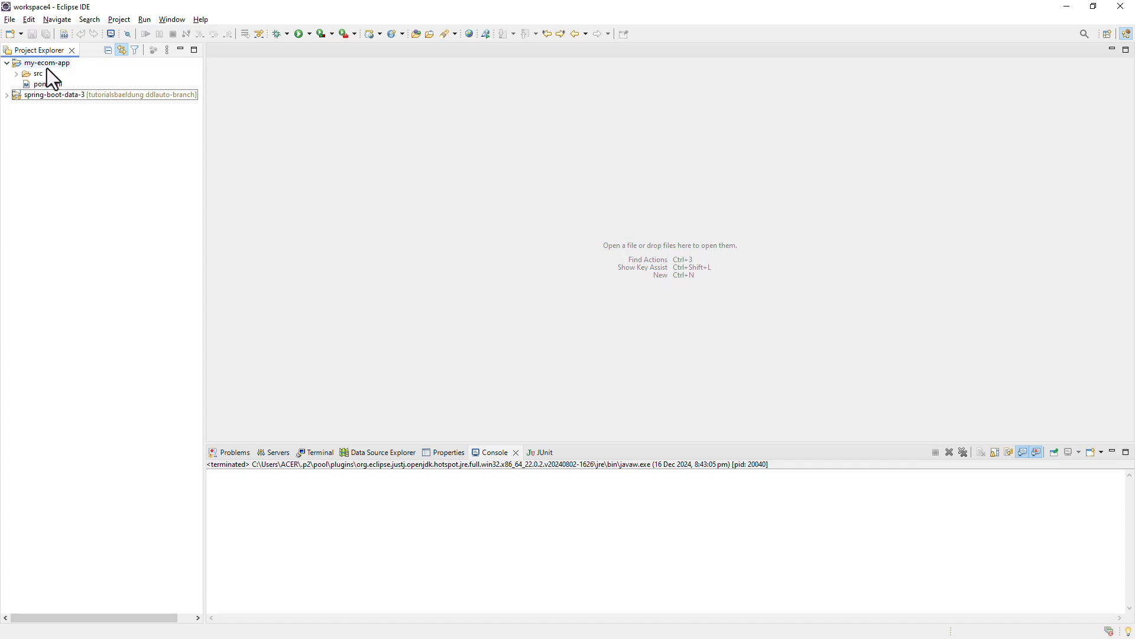
{"action": "right_click", "coordinate": [47, 63]}
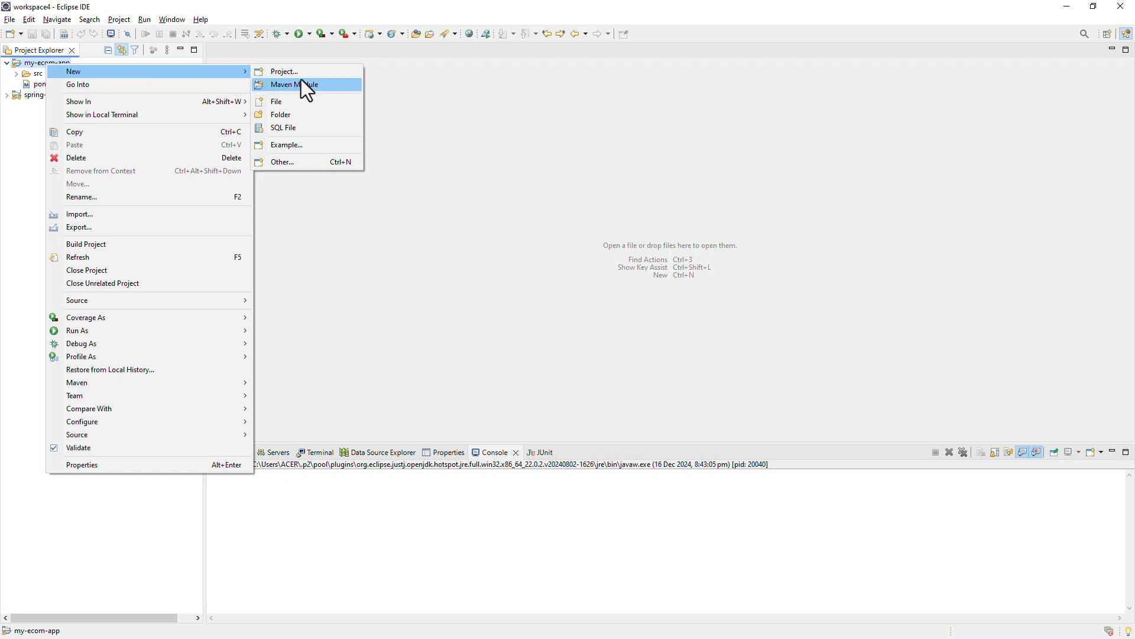
{"action": "left_click", "coordinate": [292, 85]}
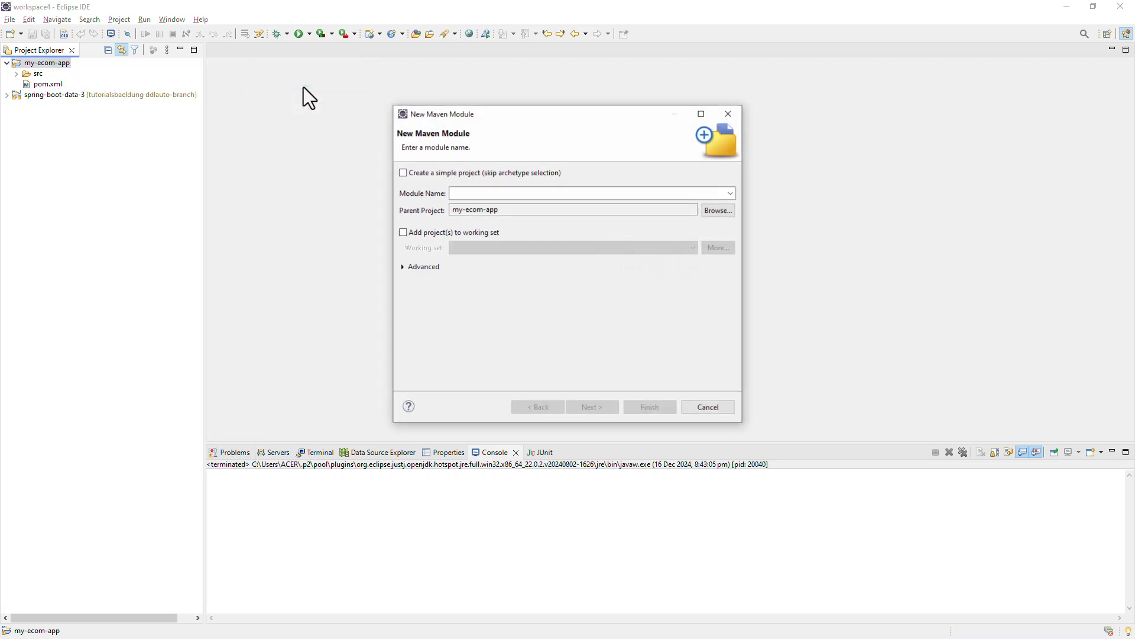
{"action": "left_click", "coordinate": [592, 193]}
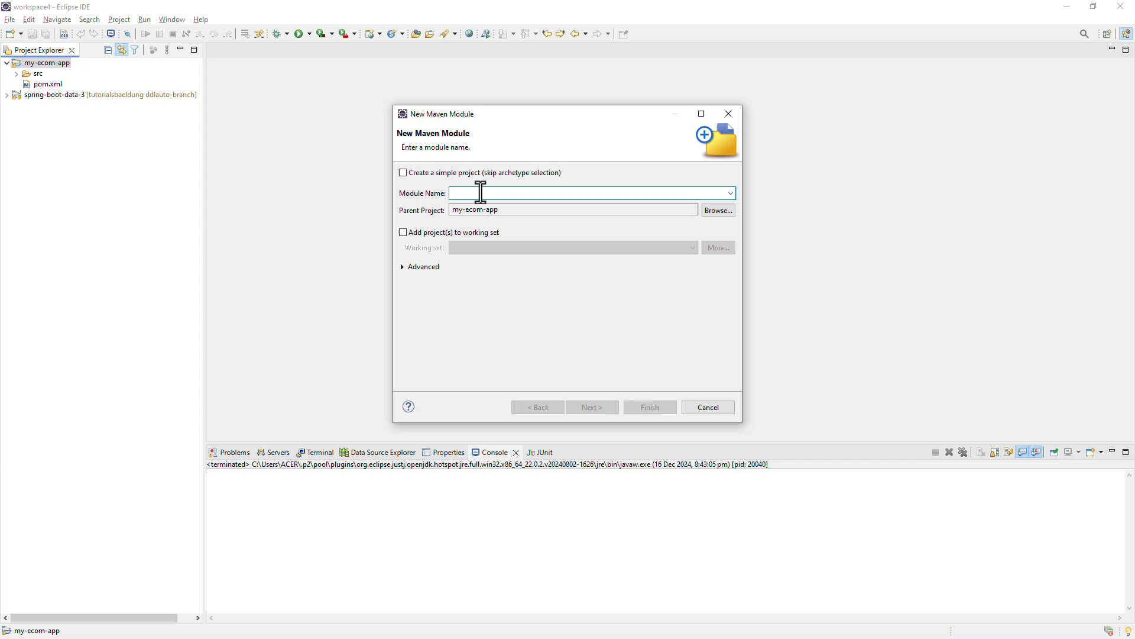
{"action": "type", "text": "commons"}
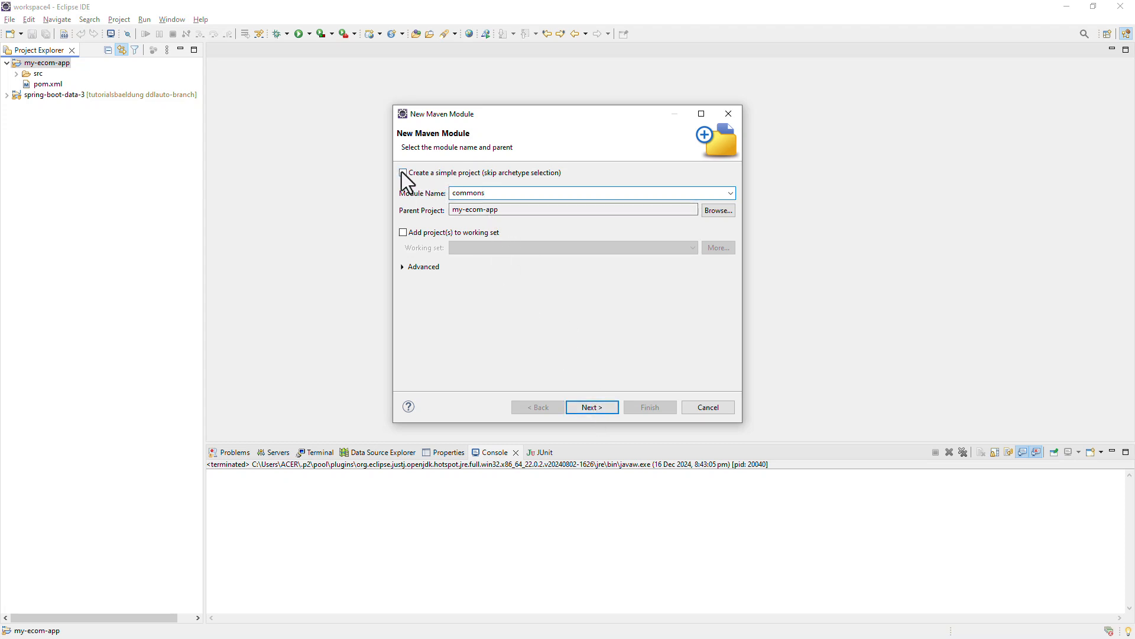
{"action": "left_click", "coordinate": [403, 173]}
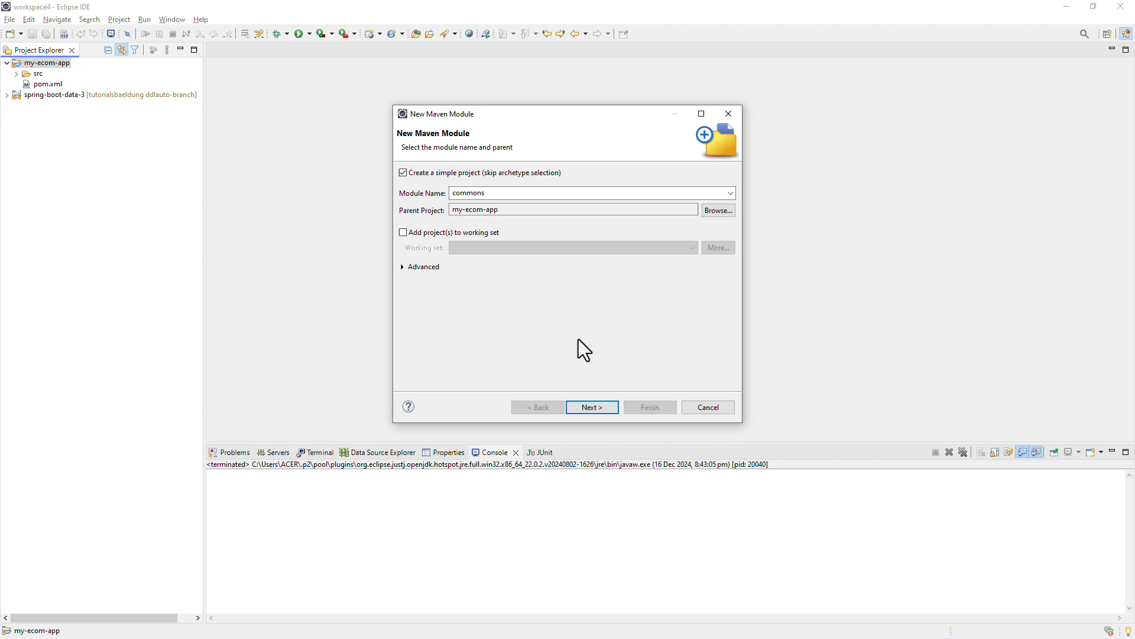
{"action": "mouse_move", "coordinate": [621, 437]}
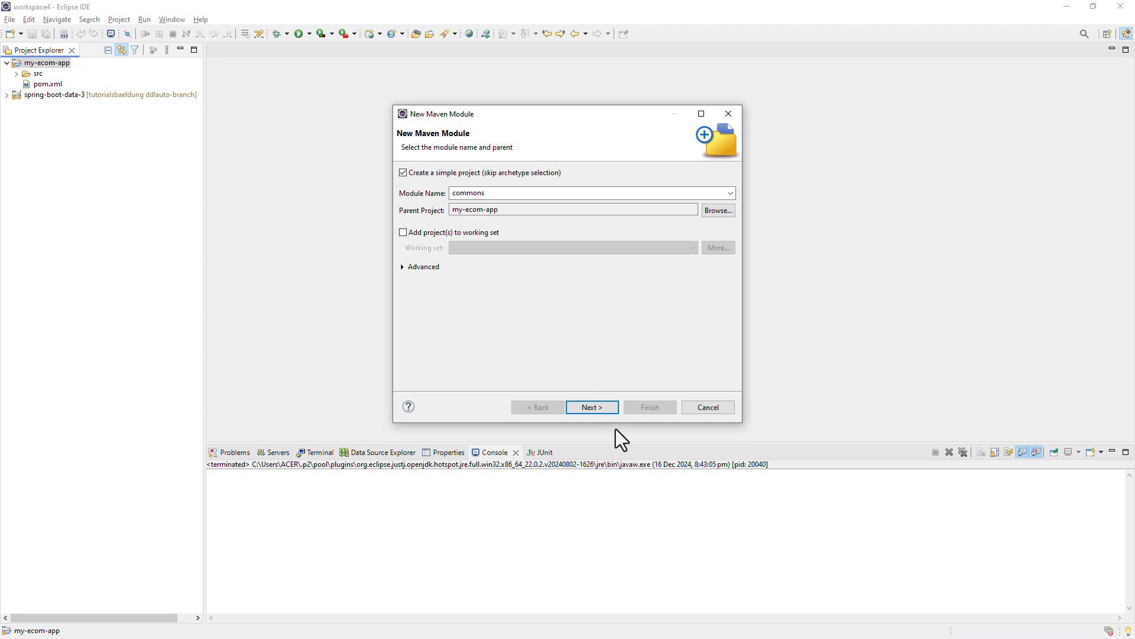
{"action": "left_click", "coordinate": [592, 407]}
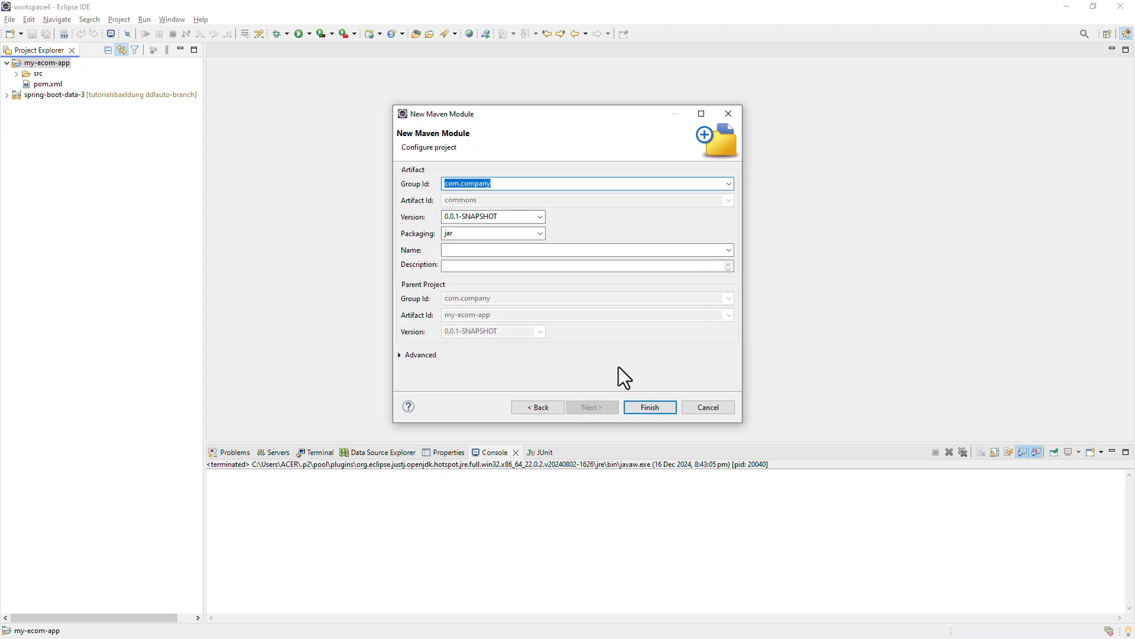
{"action": "mouse_move", "coordinate": [553, 320]}
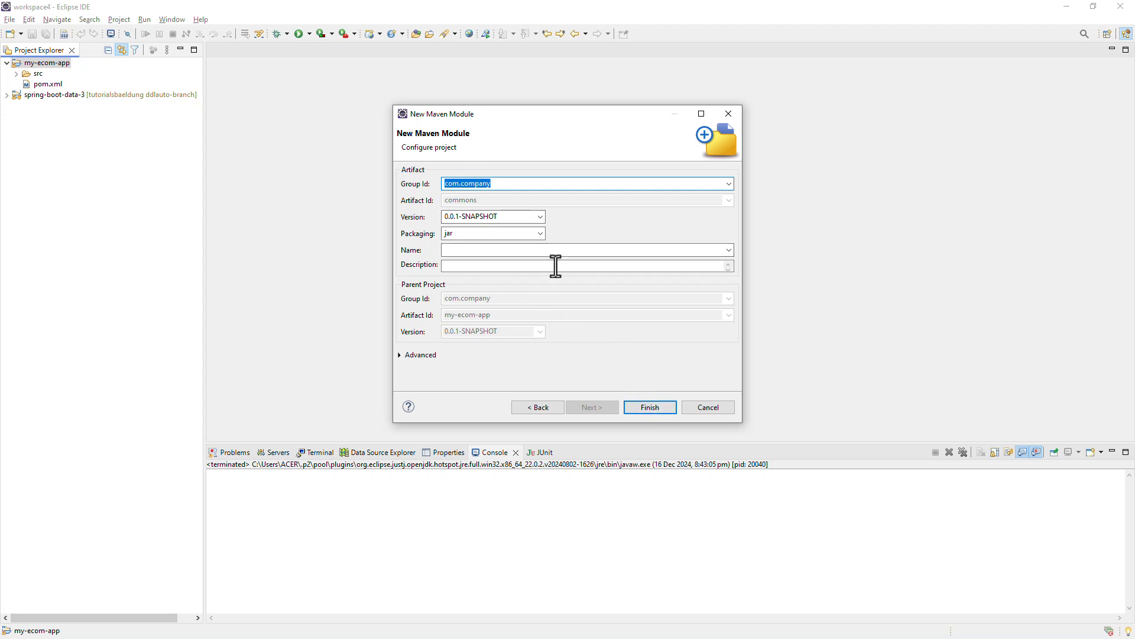
Choose jar packaging and finish creating the commons module
{"action": "left_click", "coordinate": [539, 233]}
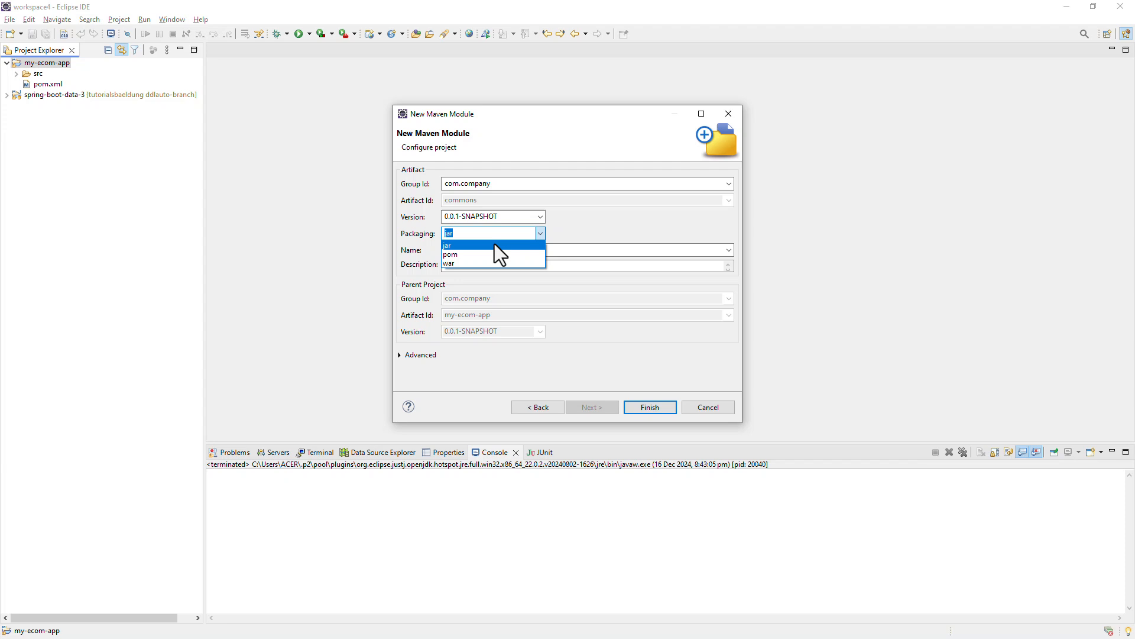
{"action": "mouse_move", "coordinate": [492, 254]}
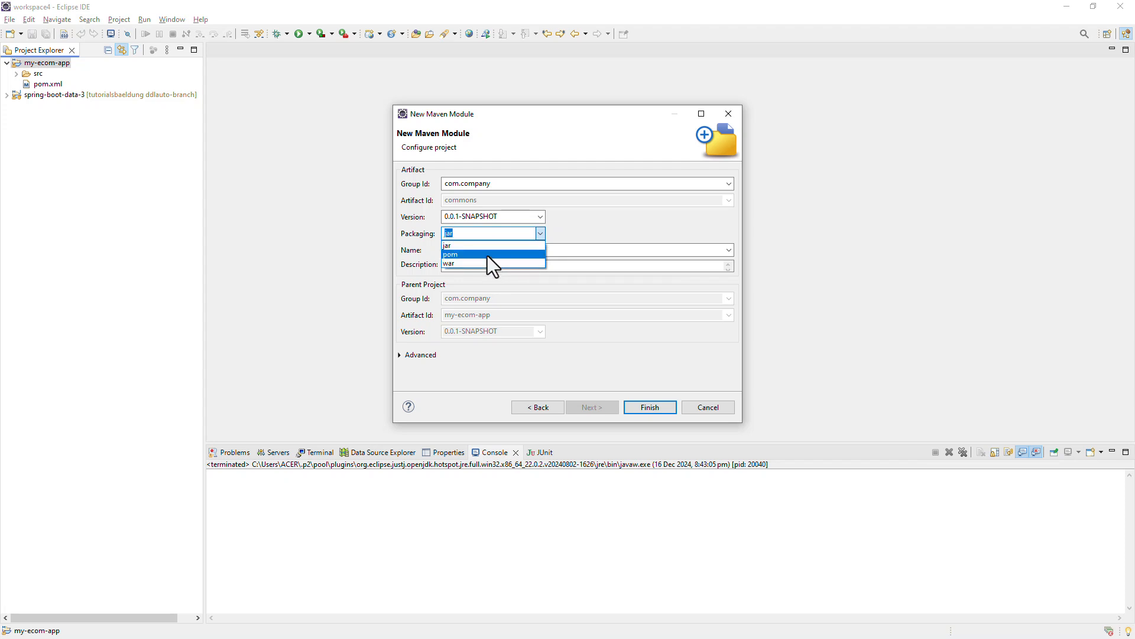
{"action": "mouse_move", "coordinate": [595, 238]}
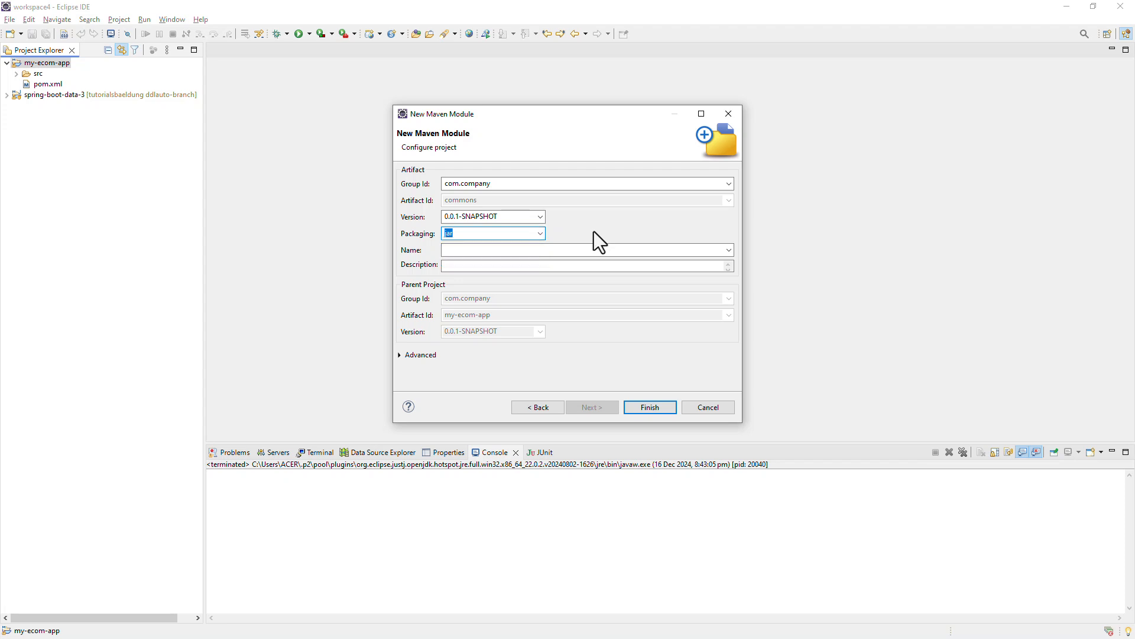
{"action": "left_click", "coordinate": [649, 407]}
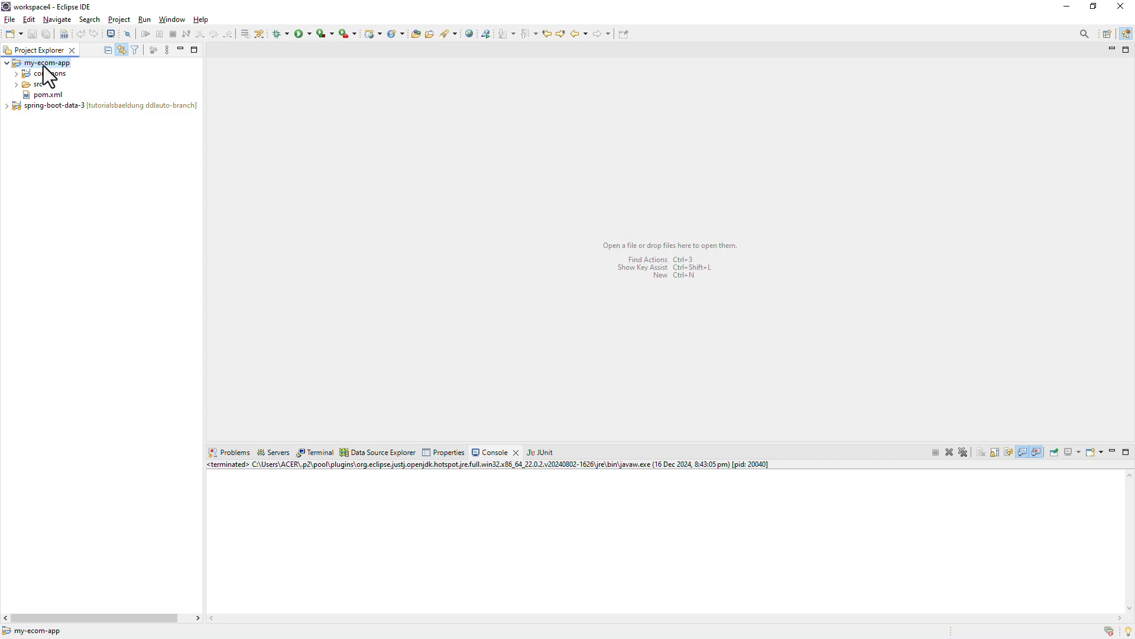
Add a simple Maven module named service under my-ecom-app and finish its creation
{"action": "right_click", "coordinate": [48, 62]}
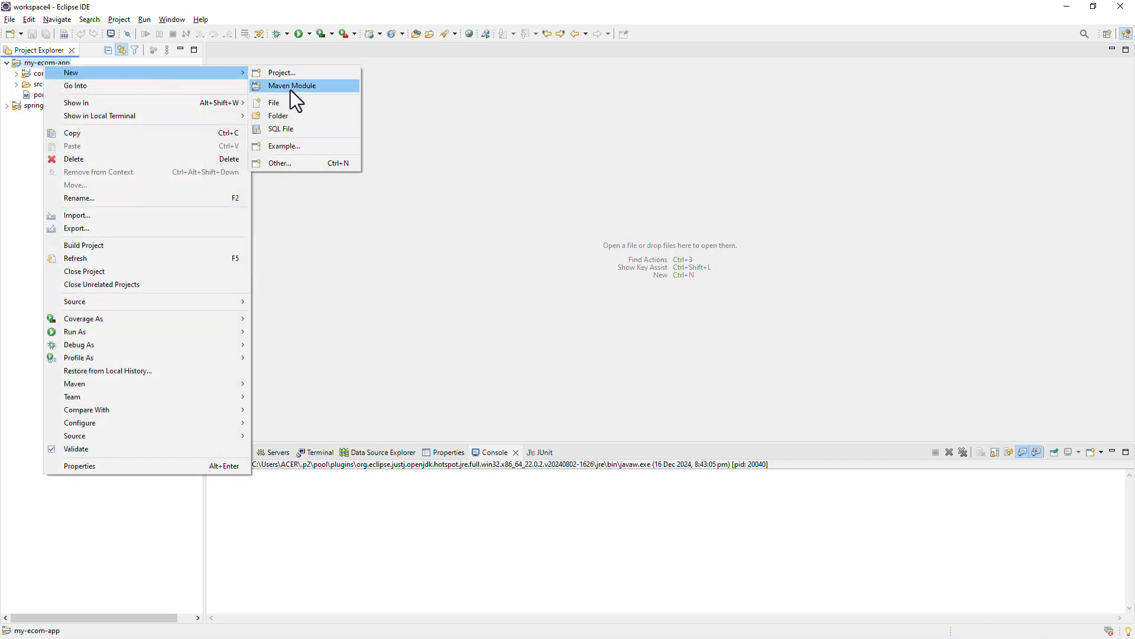
{"action": "left_click", "coordinate": [292, 85]}
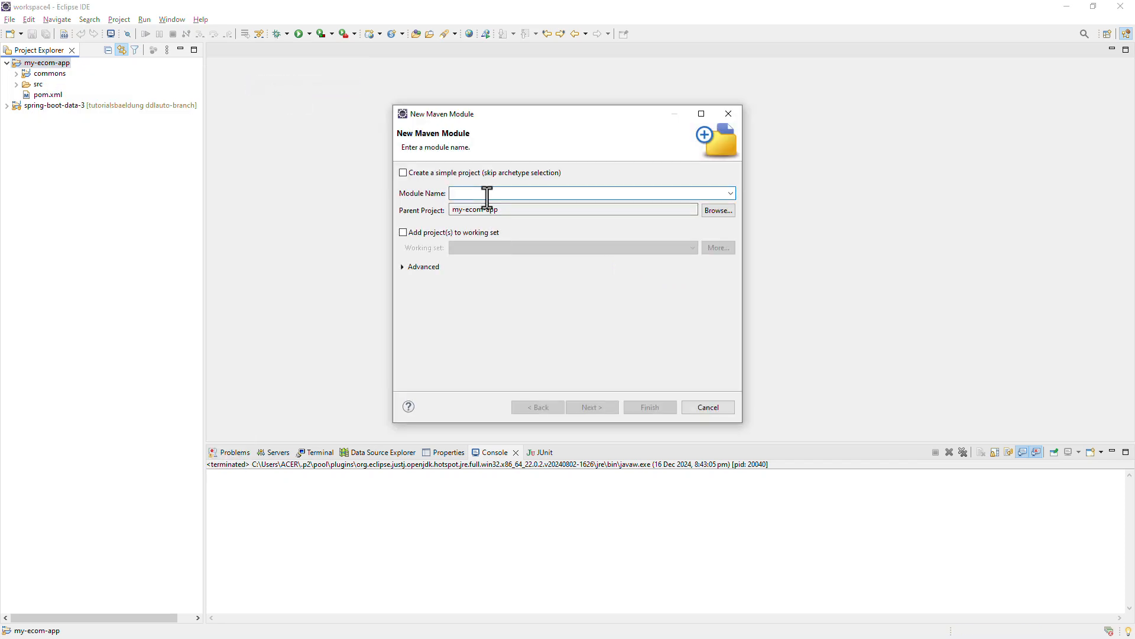
{"action": "type", "text": "service"}
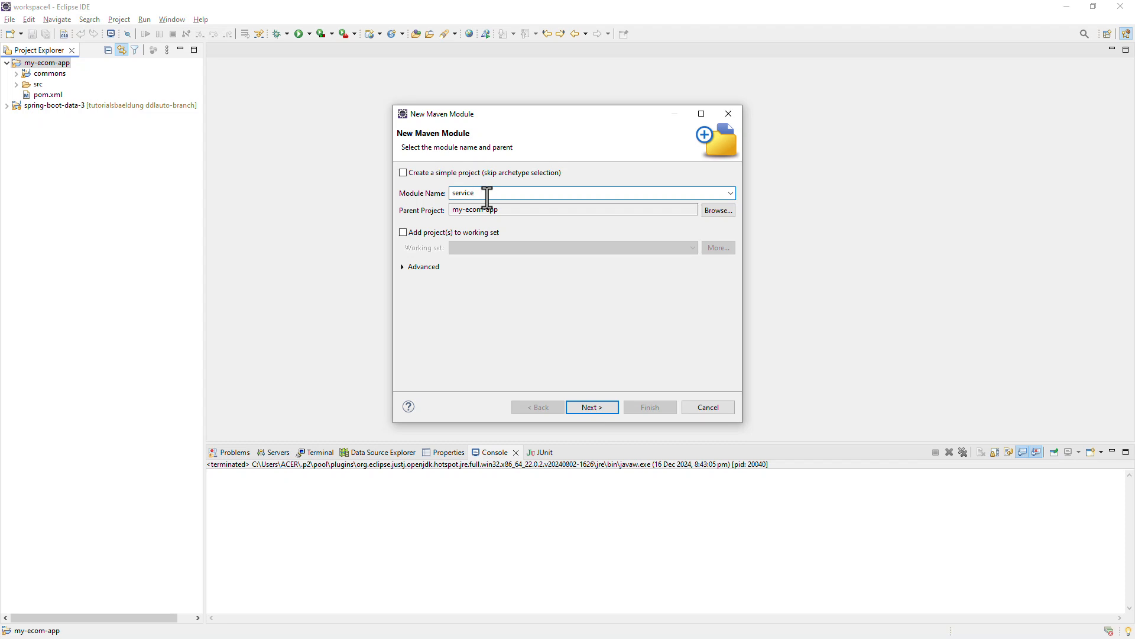
{"action": "left_click", "coordinate": [403, 173]}
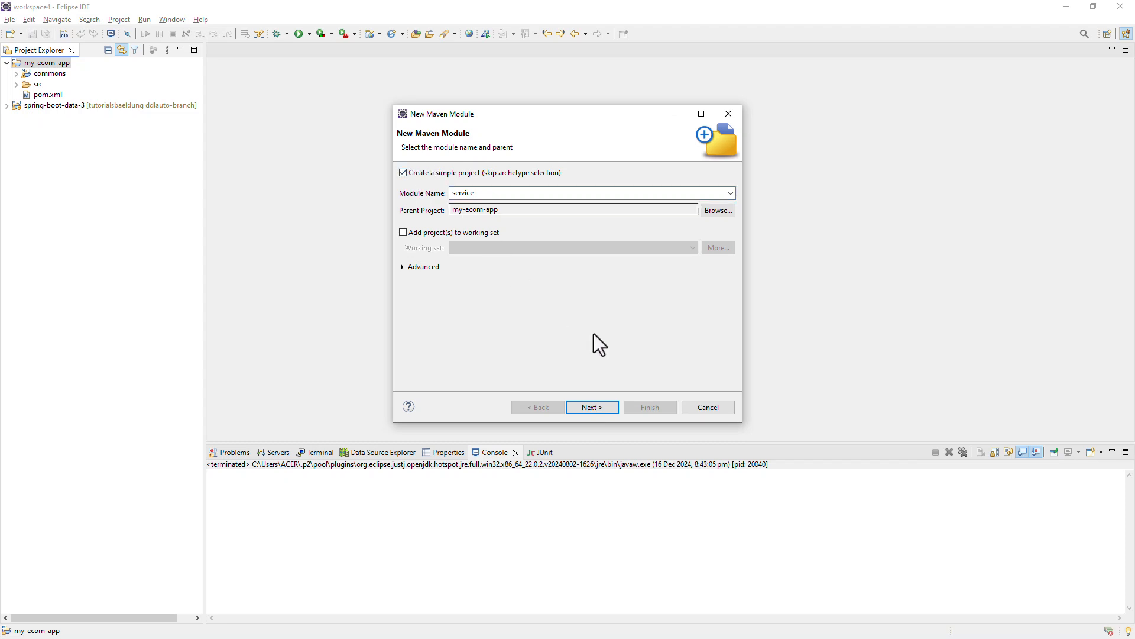
{"action": "left_click", "coordinate": [591, 406]}
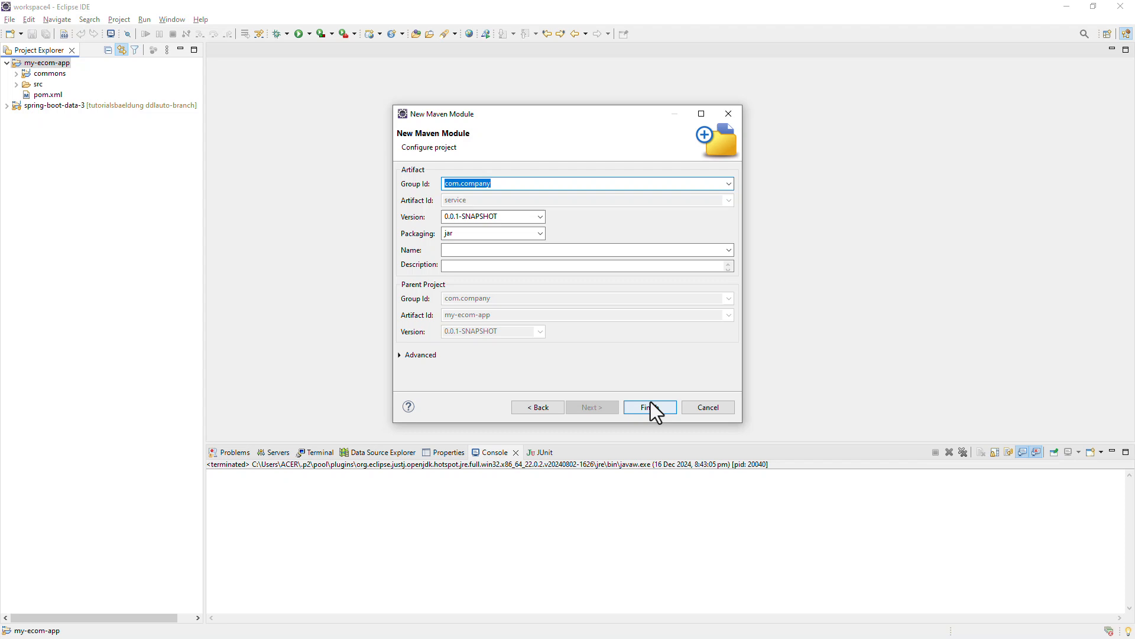
{"action": "left_click", "coordinate": [649, 407]}
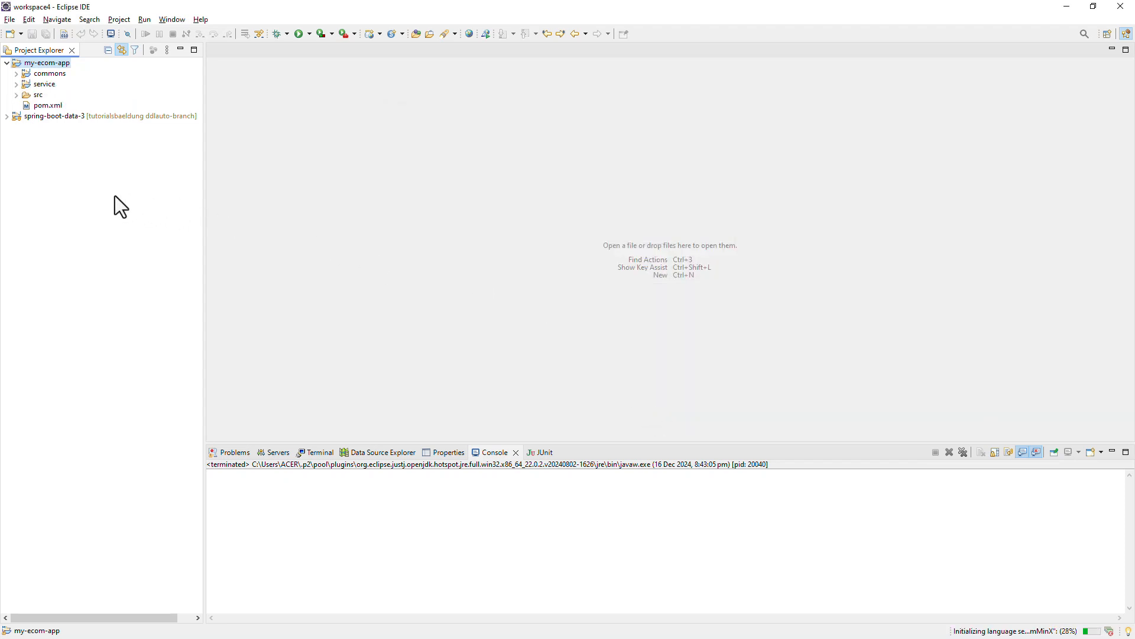
{"action": "mouse_move", "coordinate": [82, 198]}
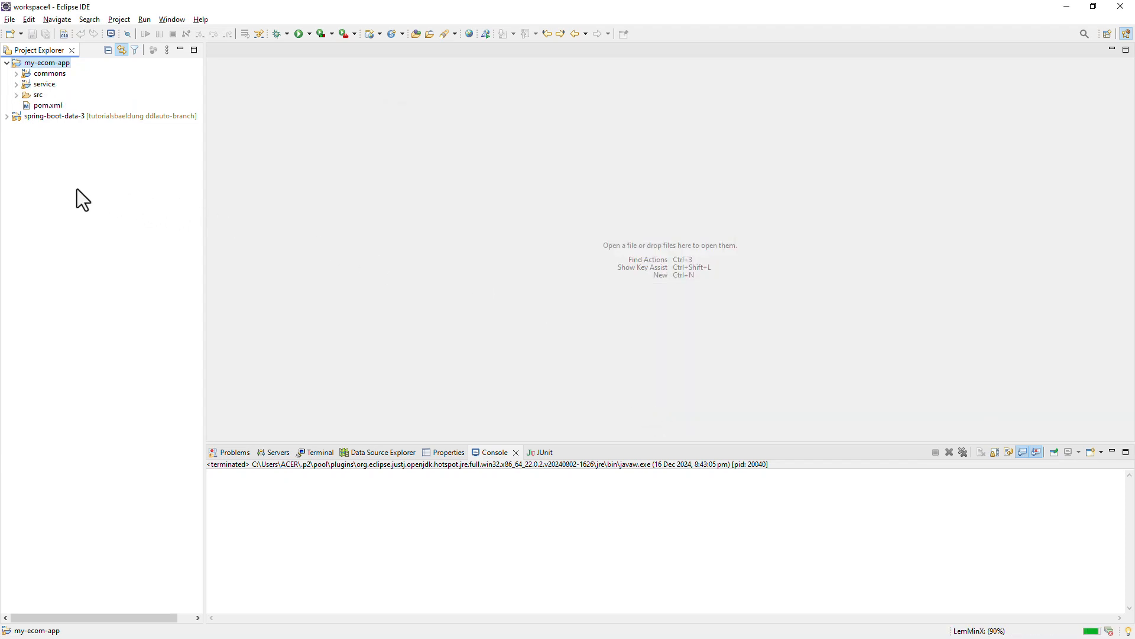
{"action": "mouse_move", "coordinate": [57, 119]}
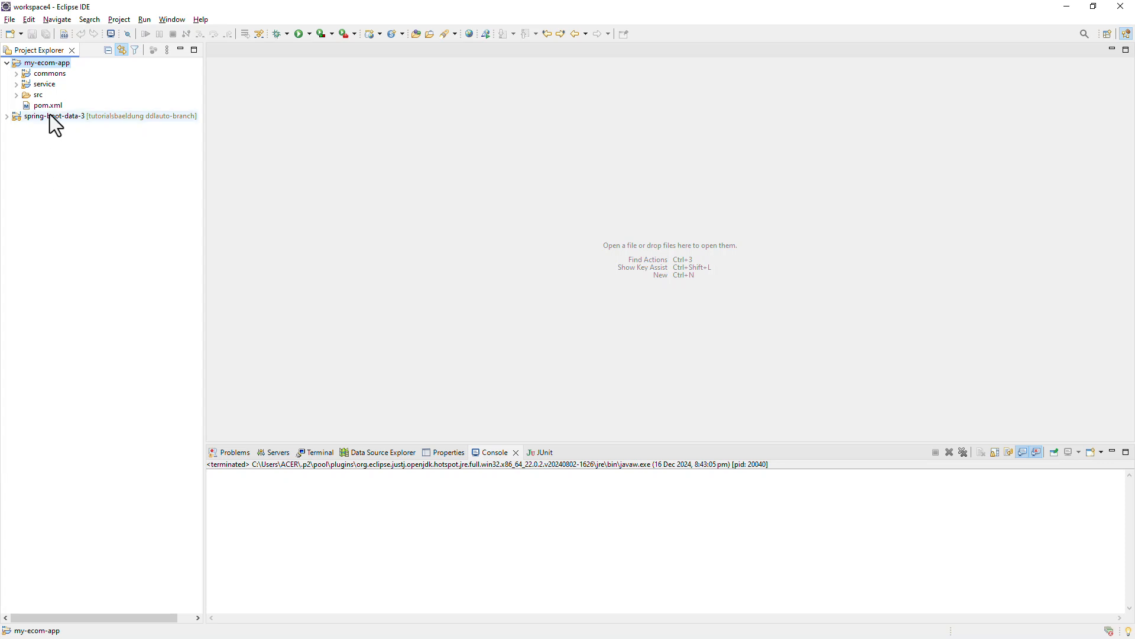
Open my-ecom-app's pom.xml showing the commons and service modules
{"action": "double_click", "coordinate": [48, 106]}
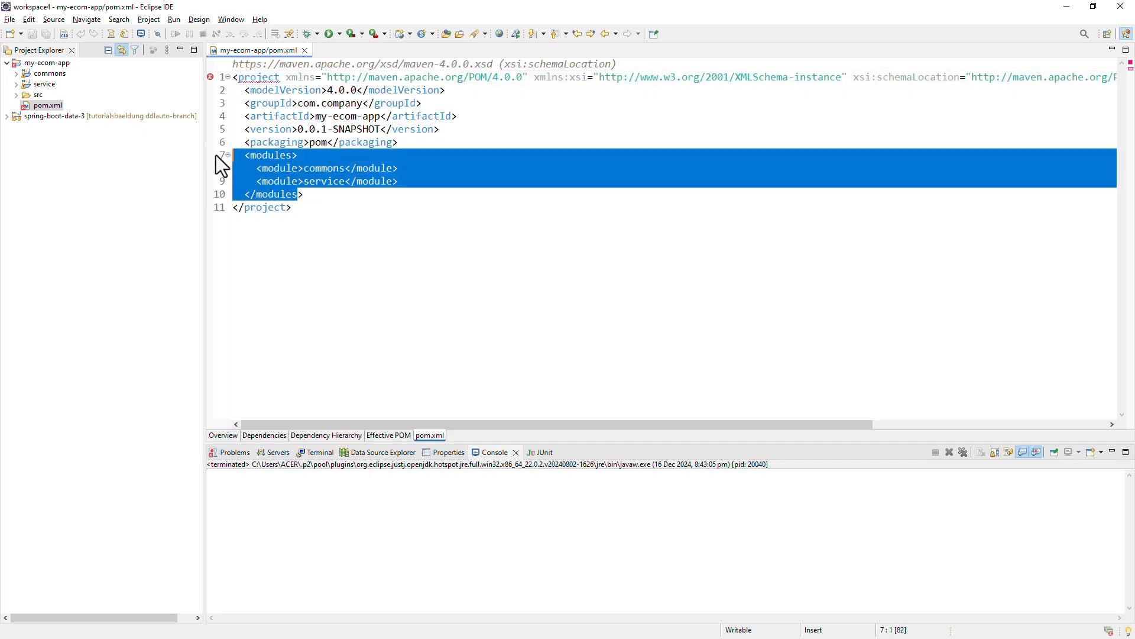
{"action": "mouse_move", "coordinate": [223, 168]}
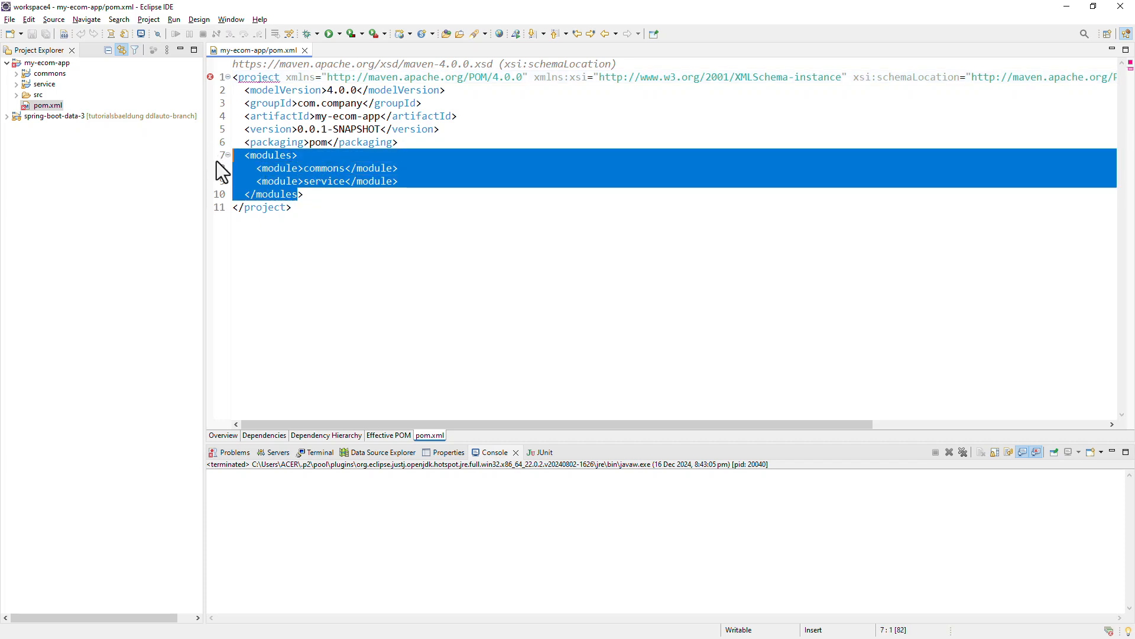
{"action": "mouse_move", "coordinate": [330, 174]}
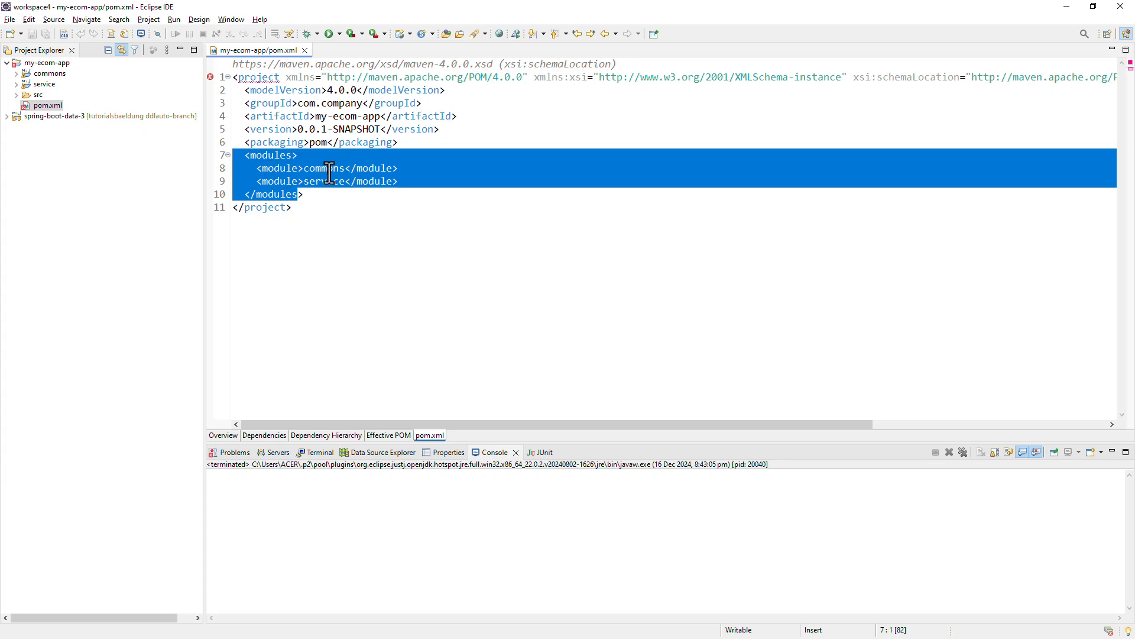
{"action": "left_click", "coordinate": [292, 207]}
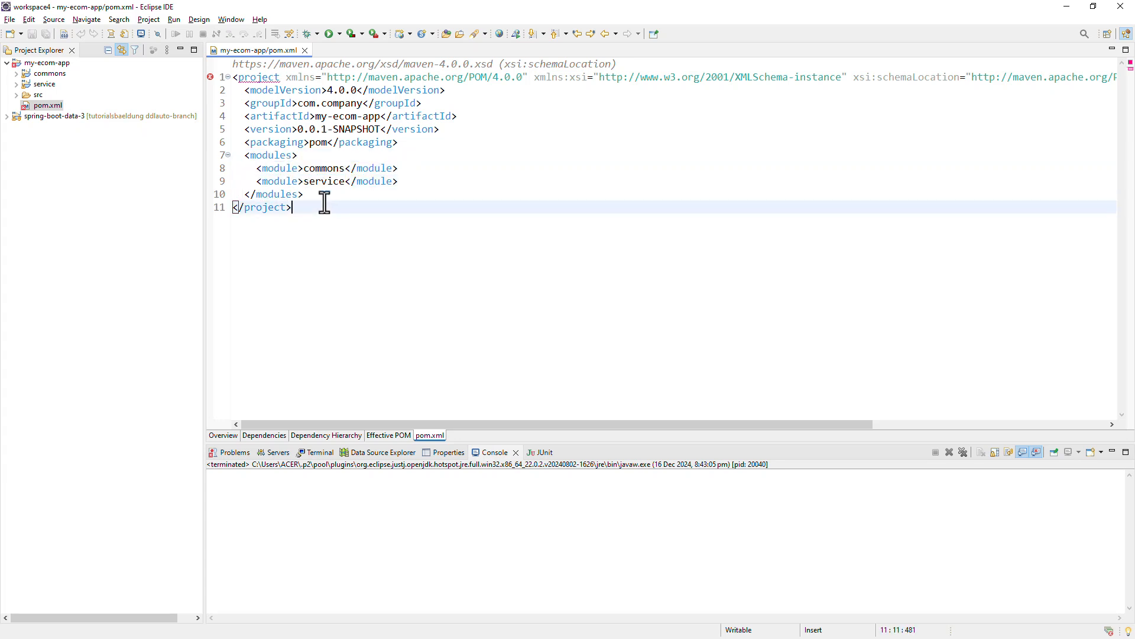
{"action": "mouse_move", "coordinate": [69, 112]}
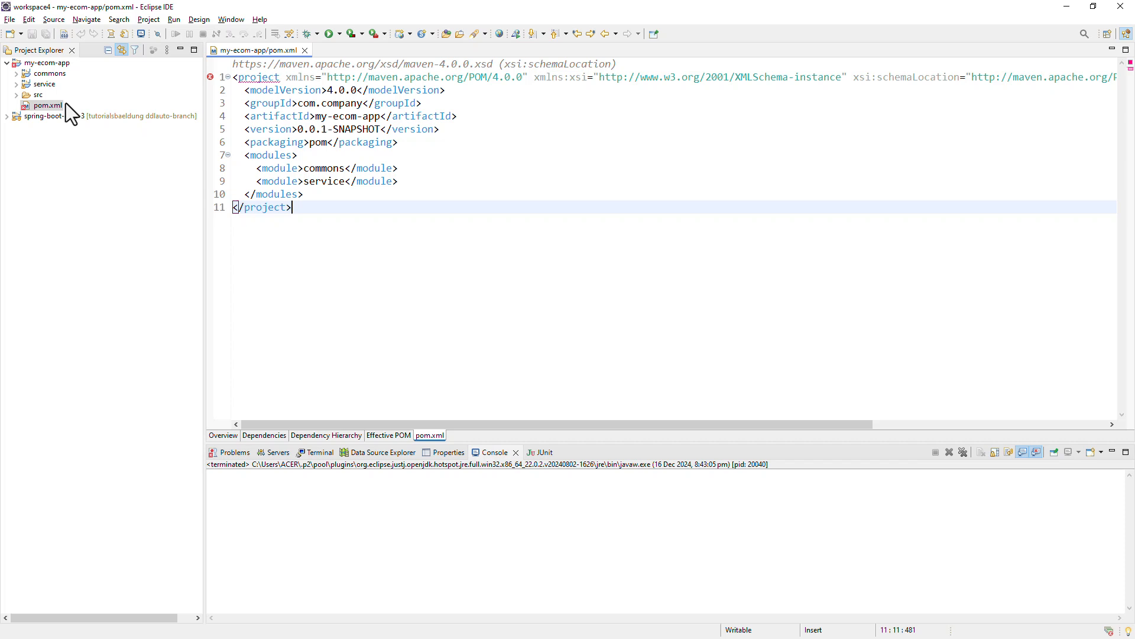
Inspect the commons module's pom.xml with parent my-ecom-app, then return to the parent pom
{"action": "left_click", "coordinate": [17, 74]}
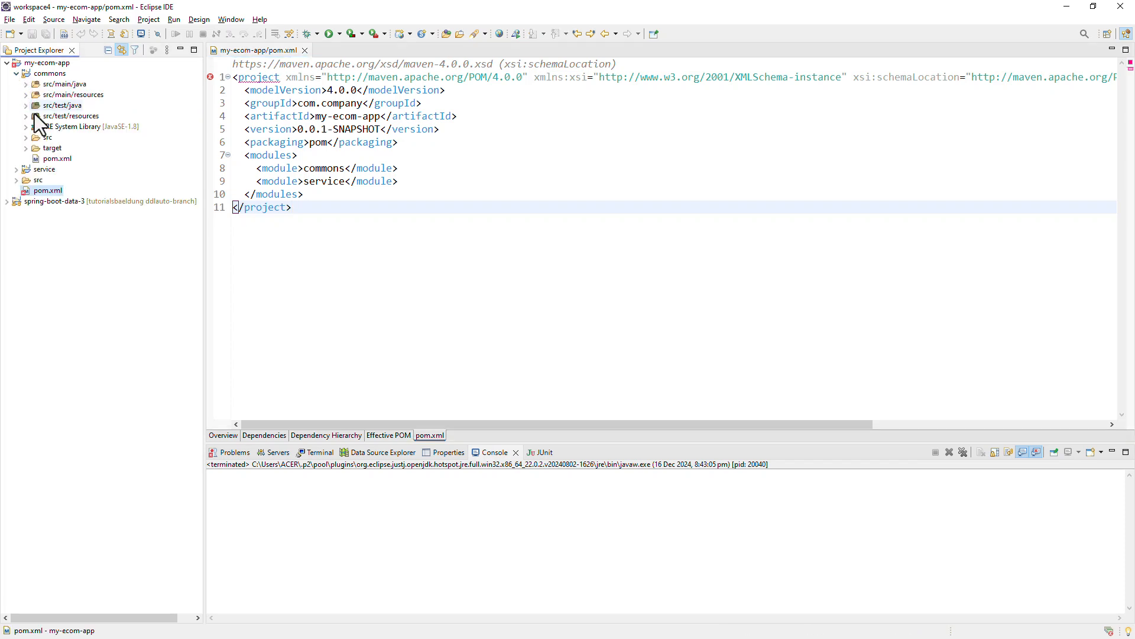
{"action": "double_click", "coordinate": [51, 158]}
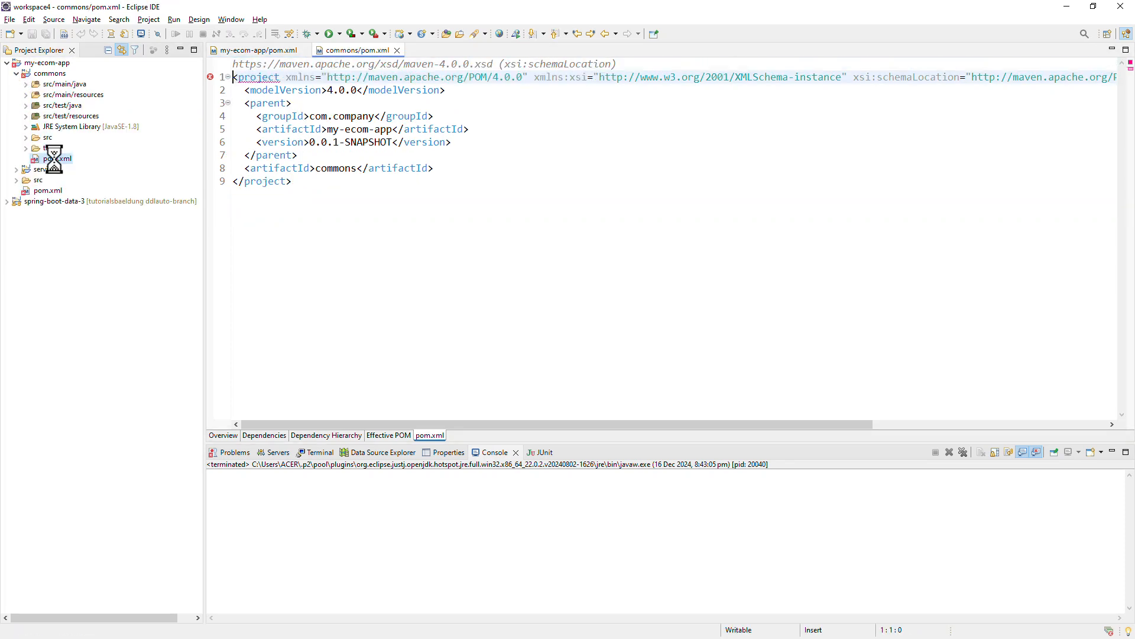
{"action": "left_click", "coordinate": [260, 155]}
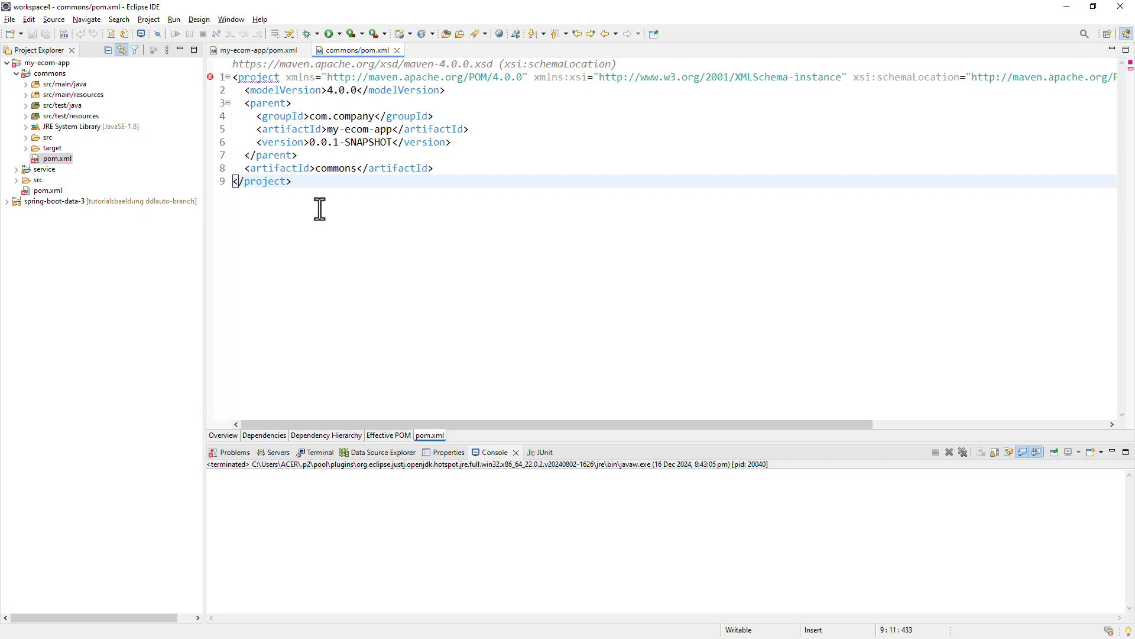
{"action": "left_click", "coordinate": [291, 181]}
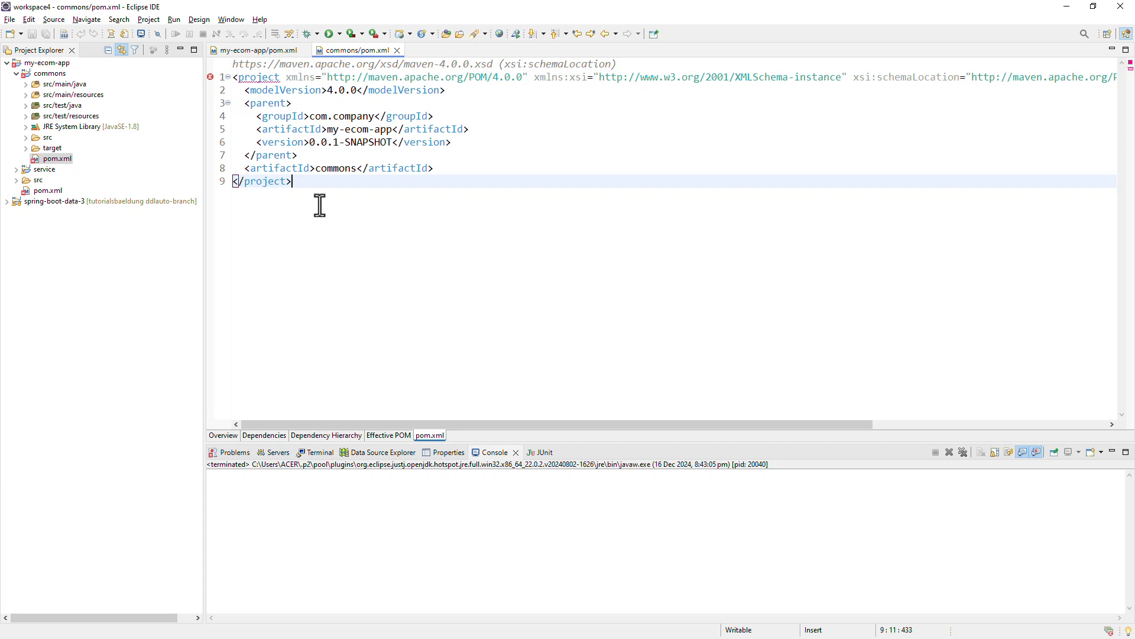
{"action": "left_click", "coordinate": [256, 50]}
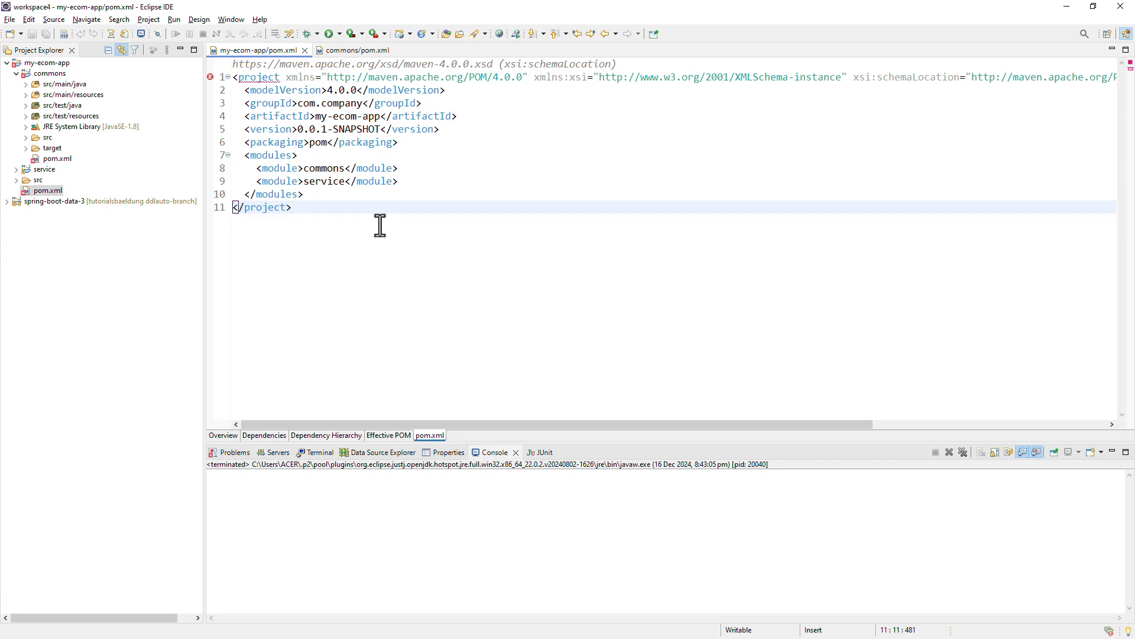
{"action": "left_click", "coordinate": [292, 207]}
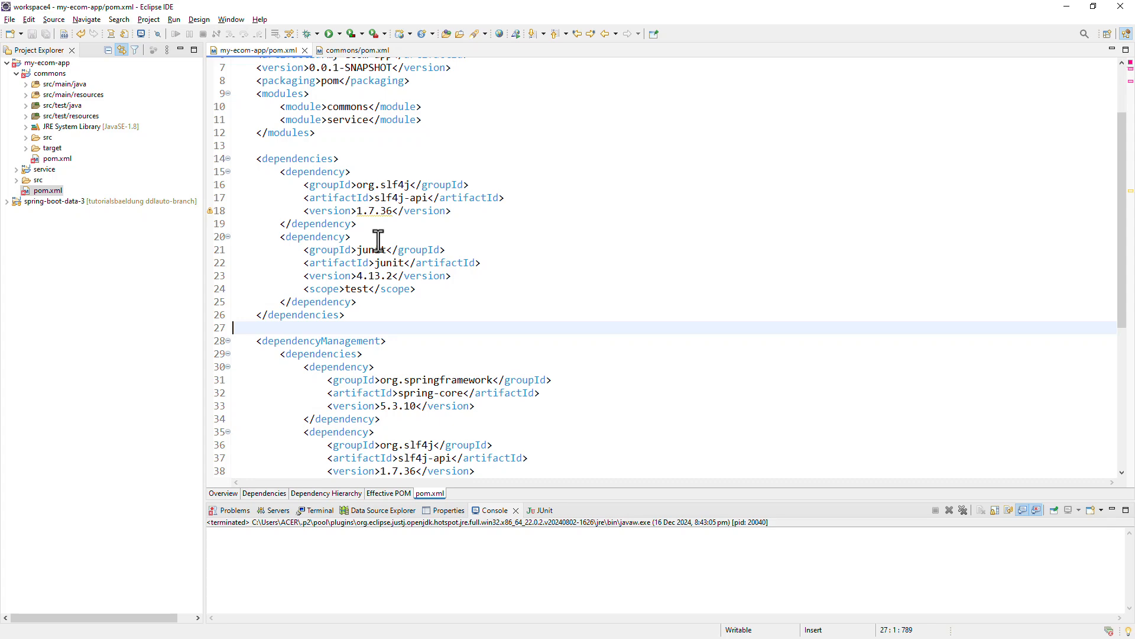
{"action": "scroll", "scroll_direction": "down", "scroll_amount": 3}
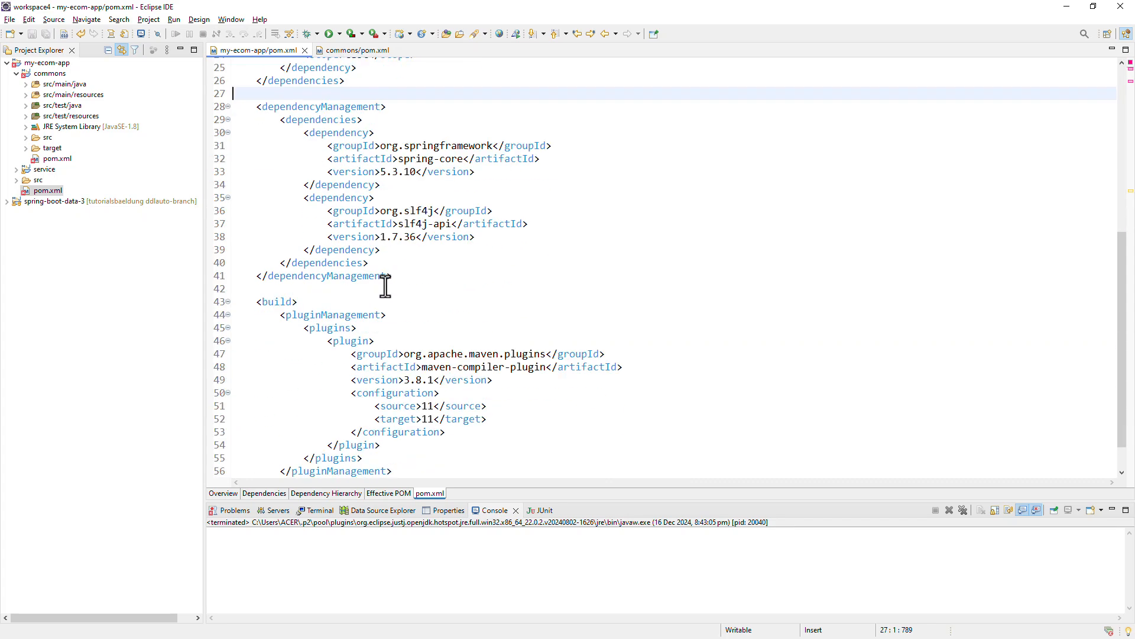
{"action": "scroll", "scroll_direction": "up", "scroll_amount": 3}
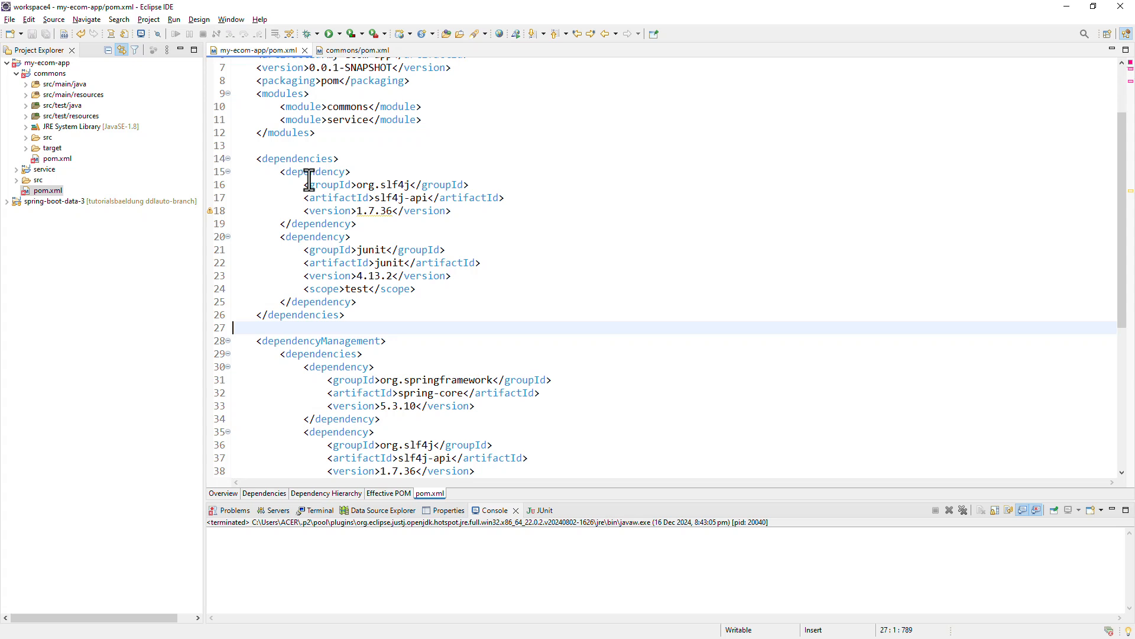
{"action": "double_click", "coordinate": [296, 158]}
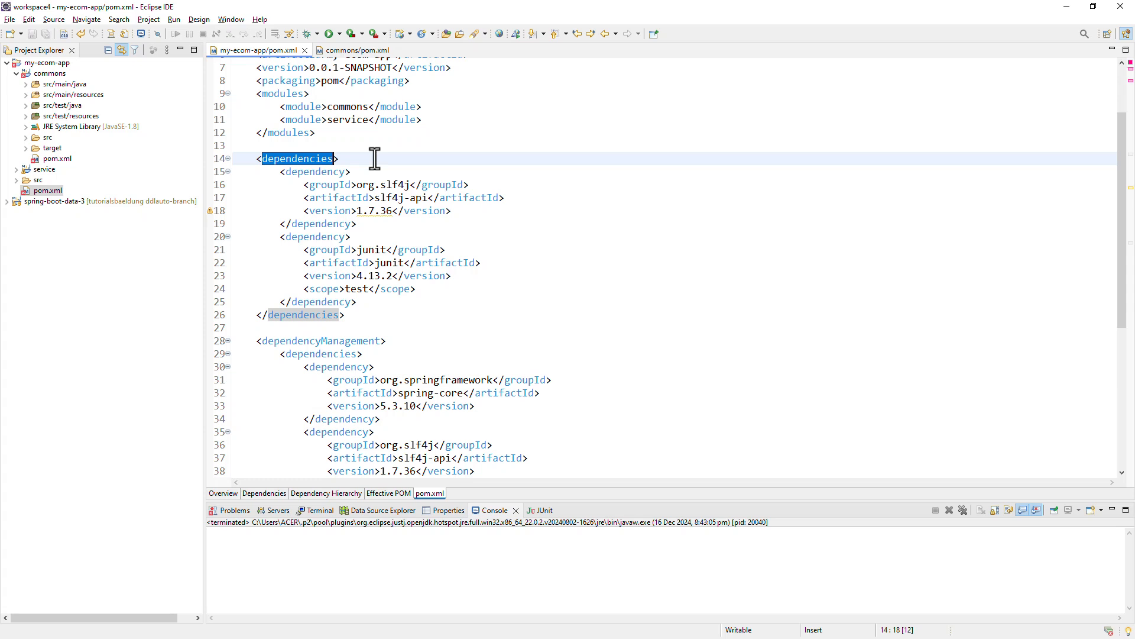
{"action": "mouse_move", "coordinate": [369, 61]}
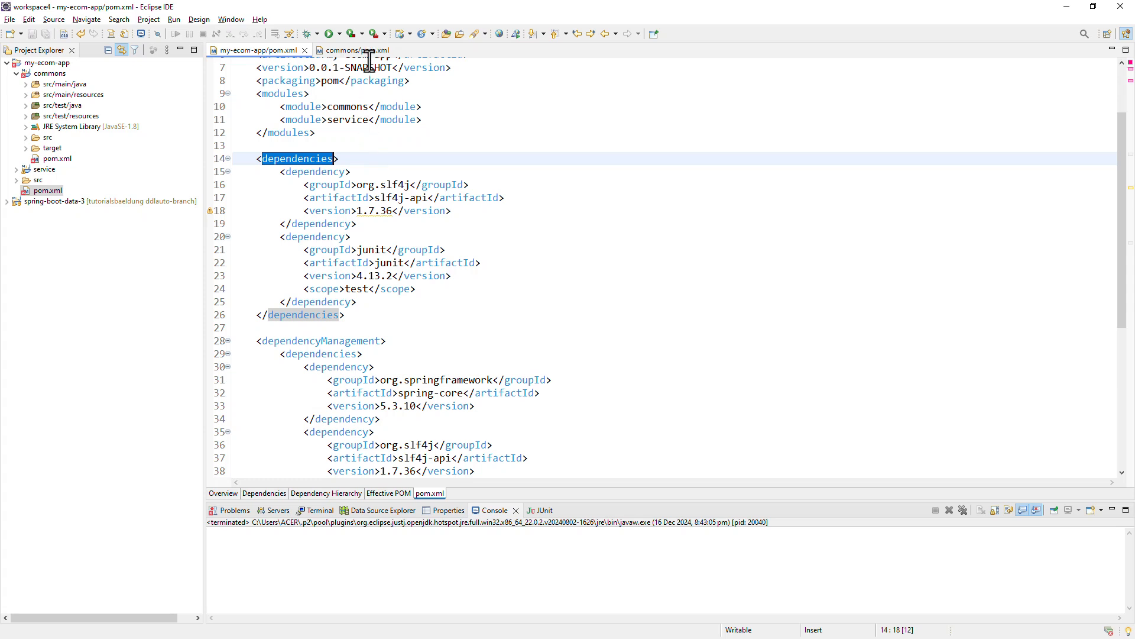
{"action": "mouse_move", "coordinate": [357, 301]}
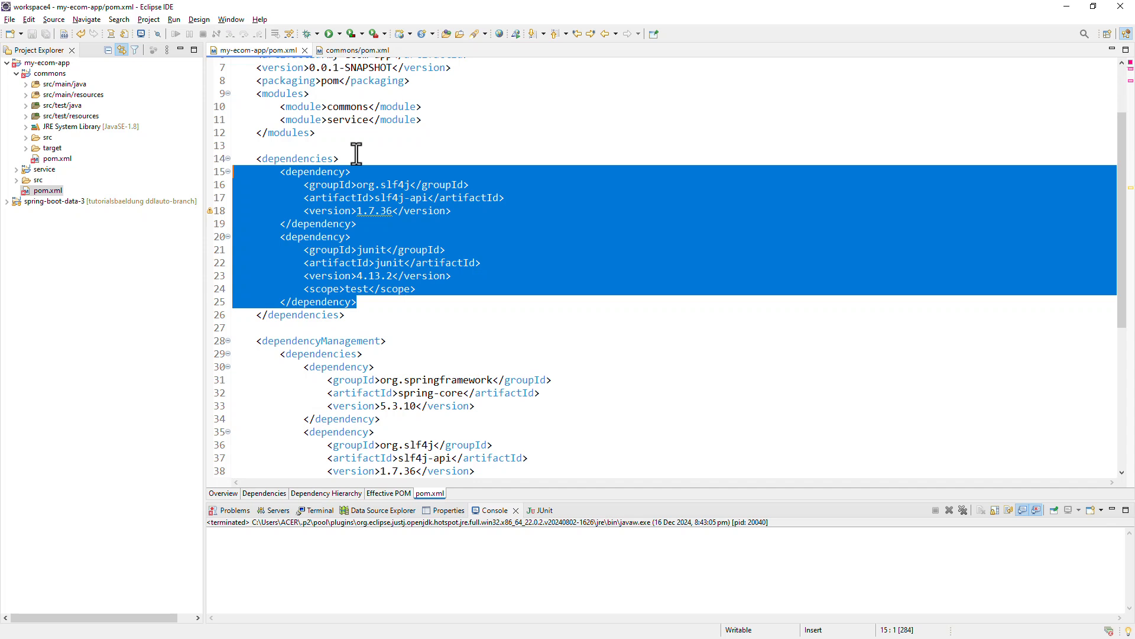
{"action": "mouse_move", "coordinate": [341, 172]}
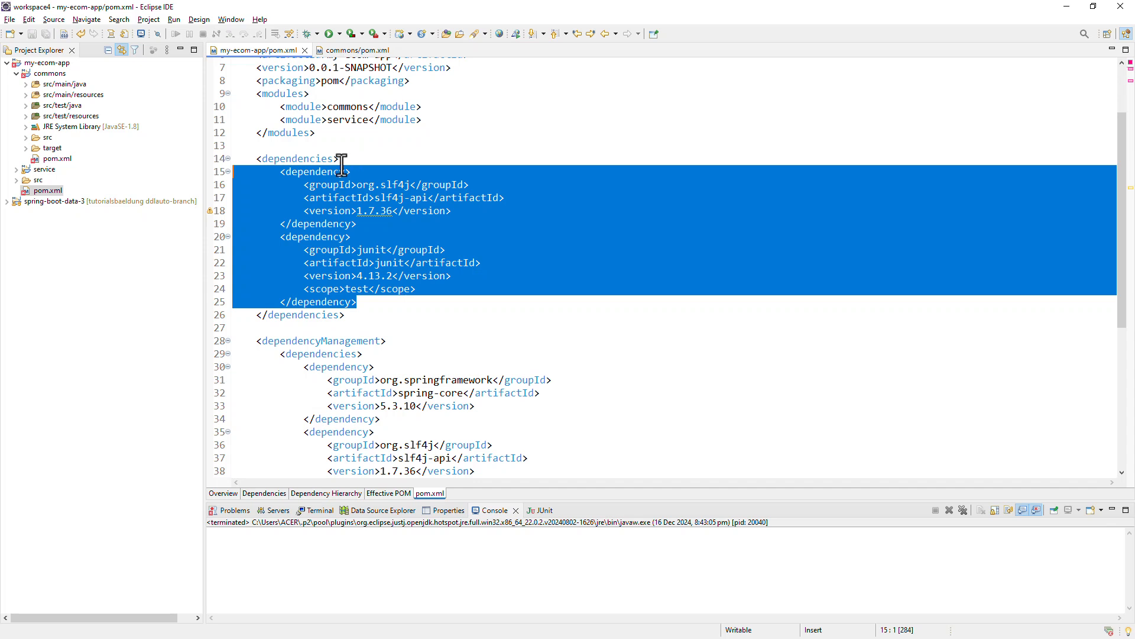
{"action": "left_click", "coordinate": [408, 157]}
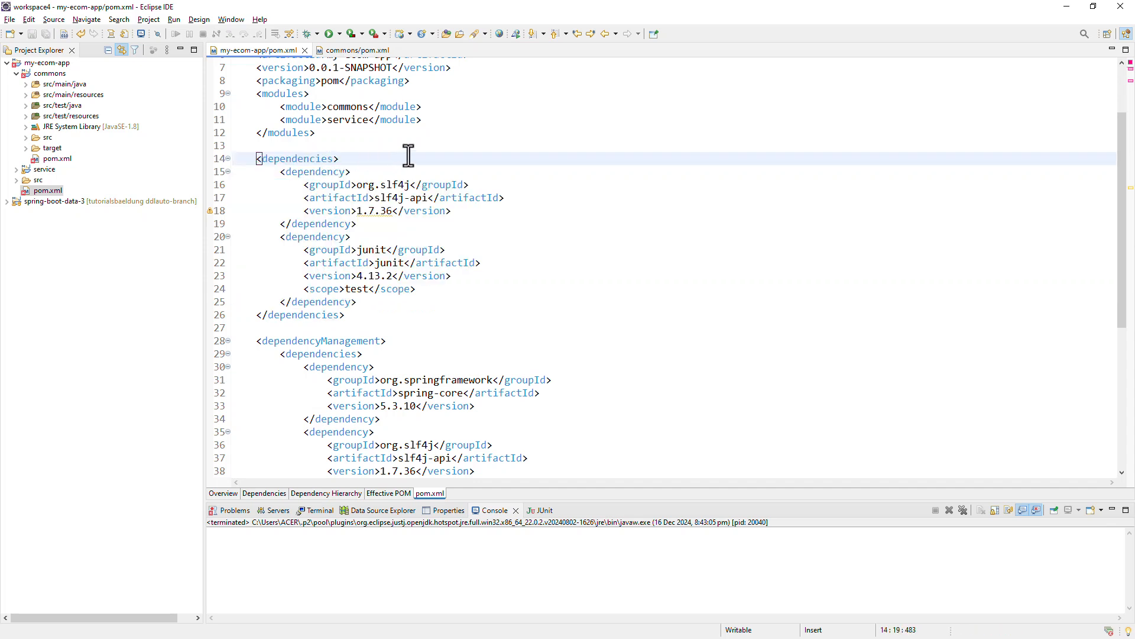
{"action": "left_click", "coordinate": [339, 158]}
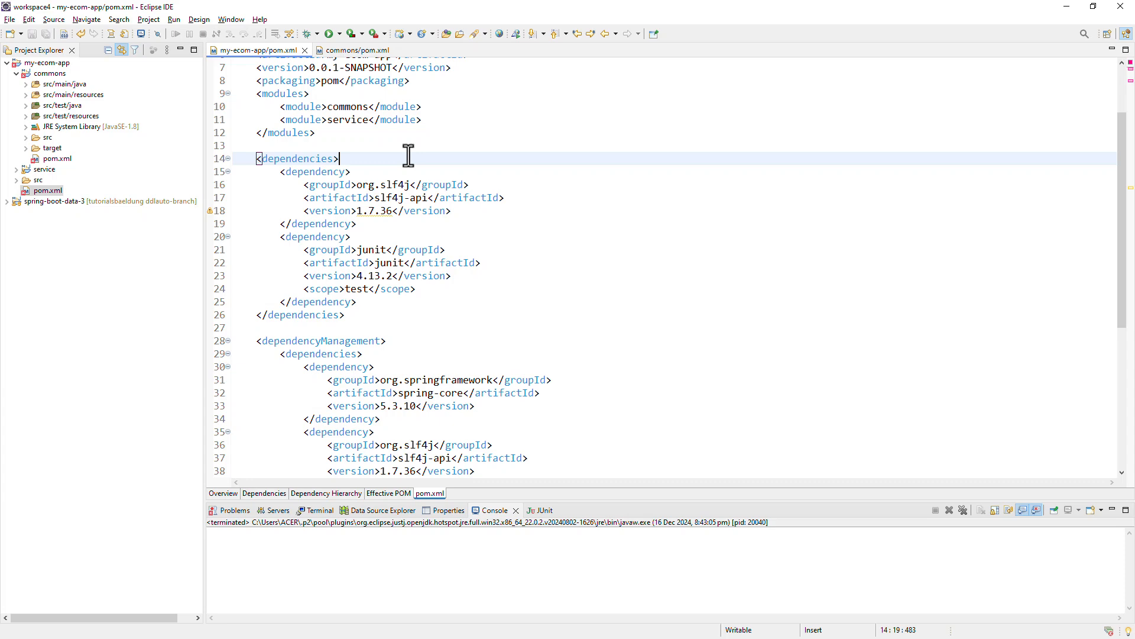
{"action": "mouse_move", "coordinate": [408, 170]}
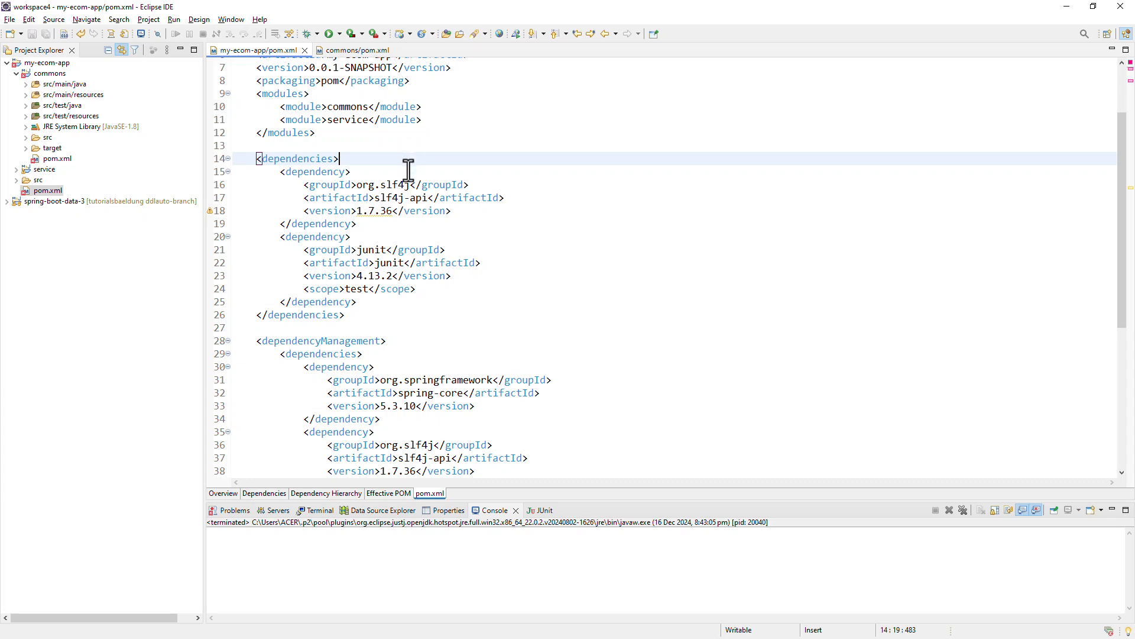
{"action": "scroll", "scroll_direction": "down", "scroll_amount": 3}
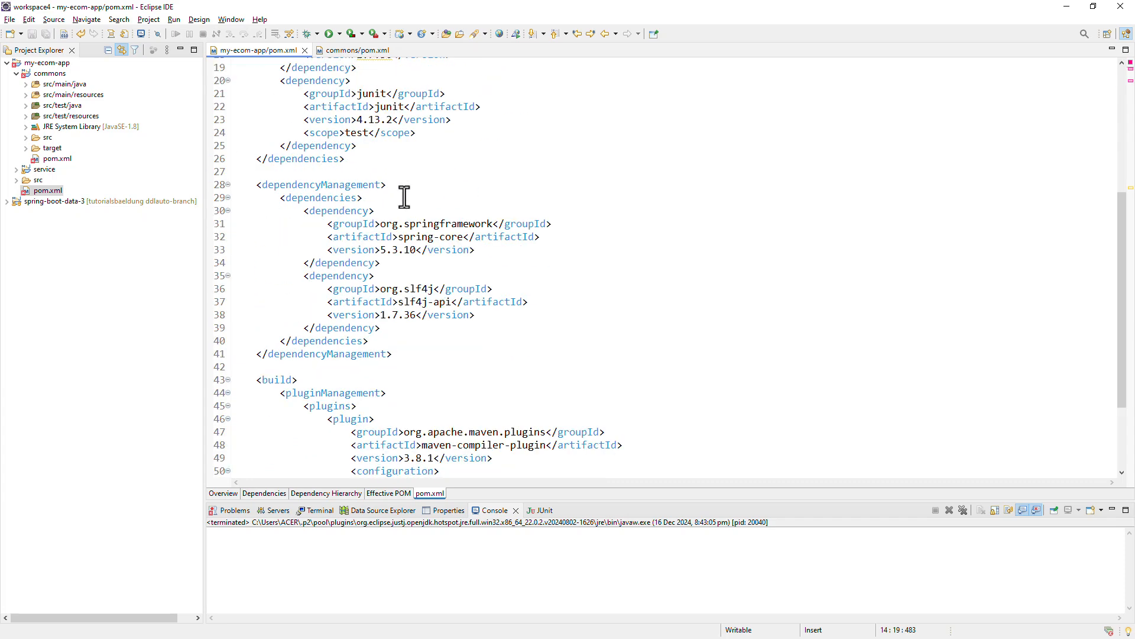
{"action": "double_click", "coordinate": [319, 184]}
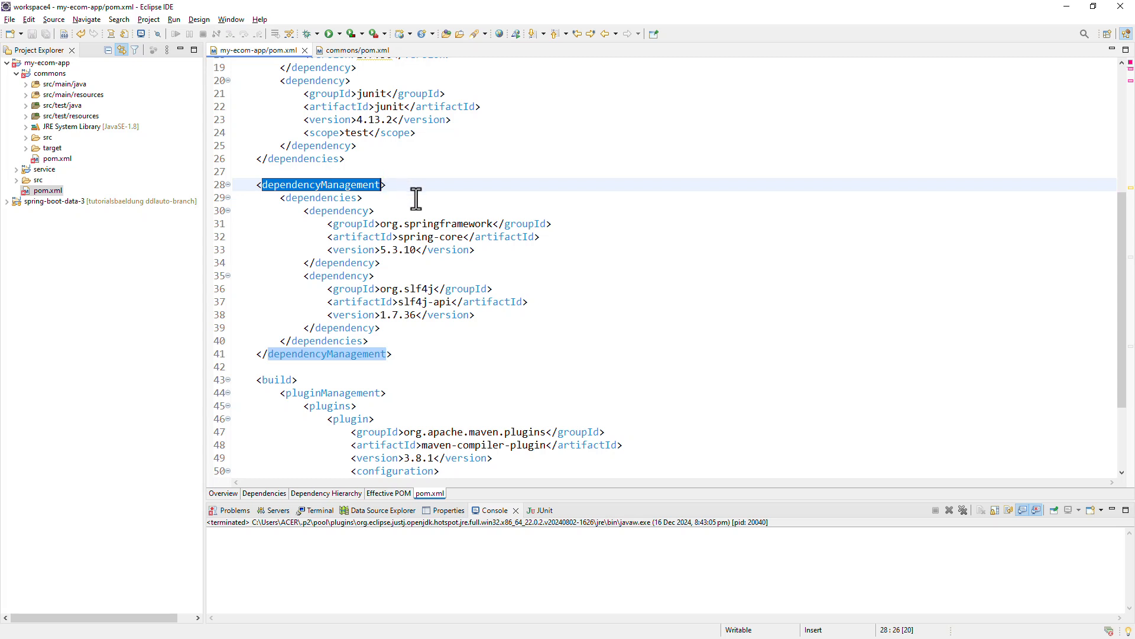
{"action": "mouse_move", "coordinate": [333, 216]}
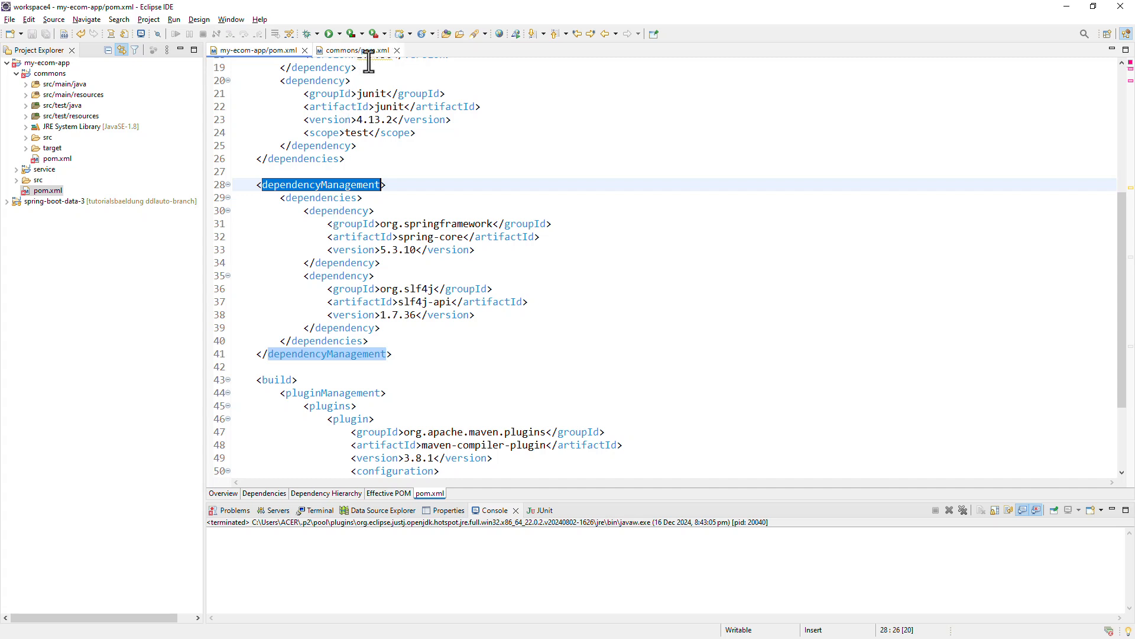
{"action": "mouse_move", "coordinate": [437, 218]}
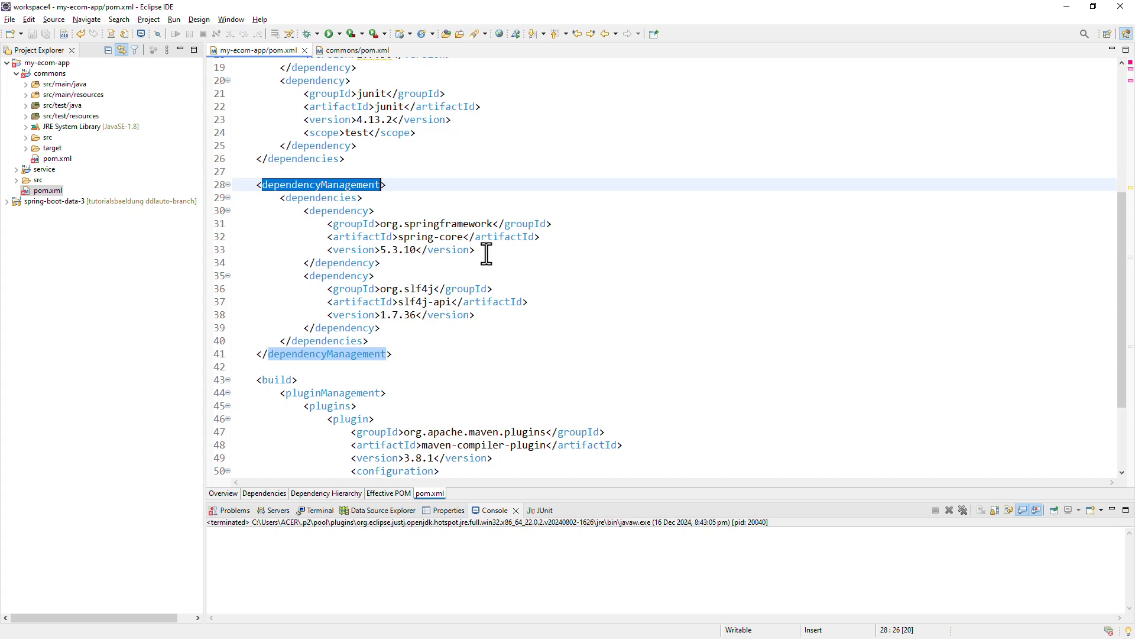
{"action": "left_click", "coordinate": [380, 263]}
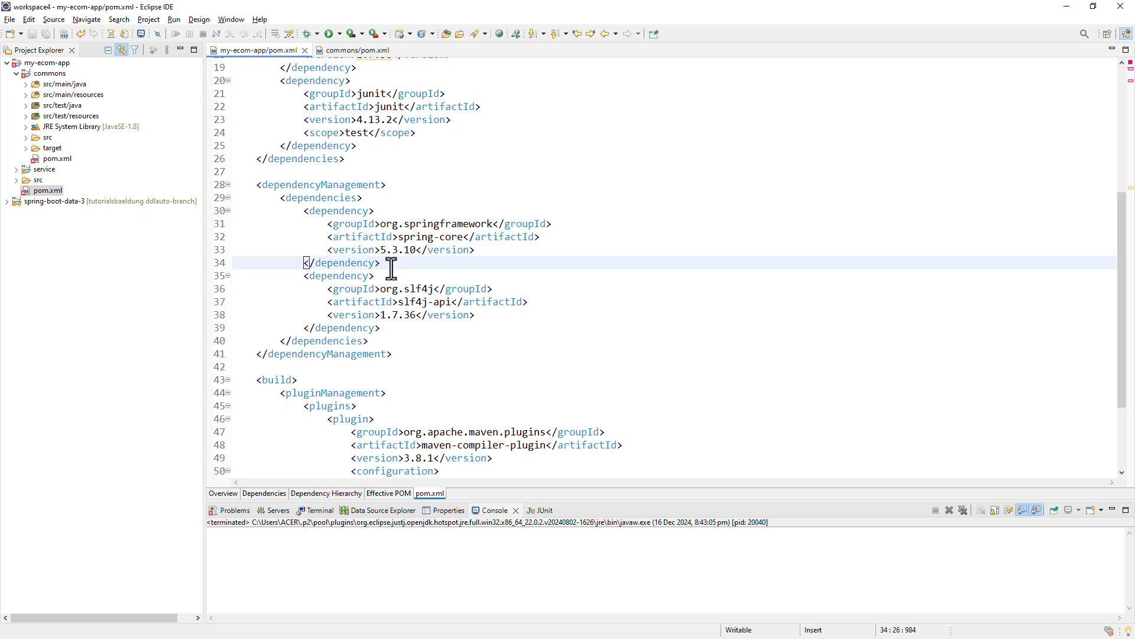
{"action": "left_click_drag", "start_coordinate": [391, 263], "coordinate": [219, 210]}
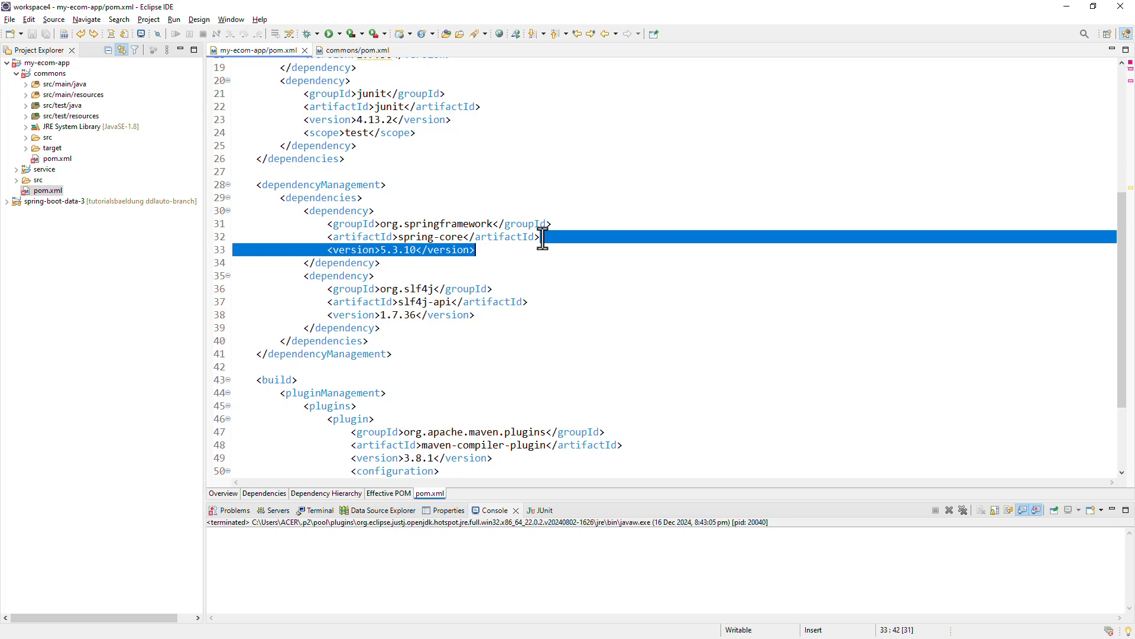
{"action": "mouse_move", "coordinate": [531, 300]}
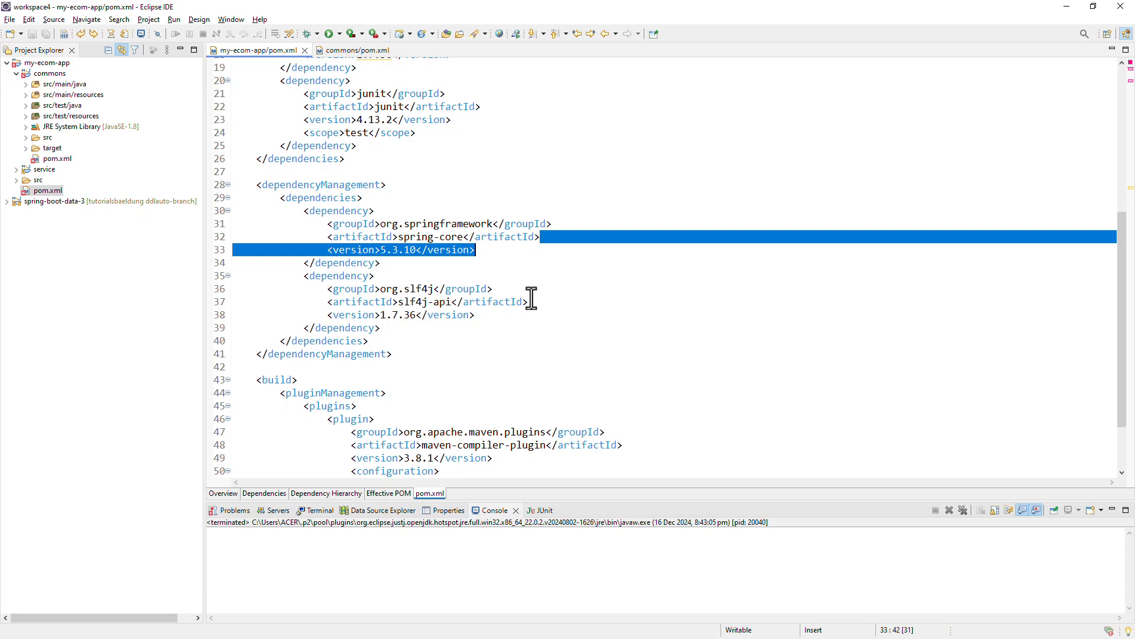
{"action": "scroll", "scroll_direction": "down", "scroll_amount": 3}
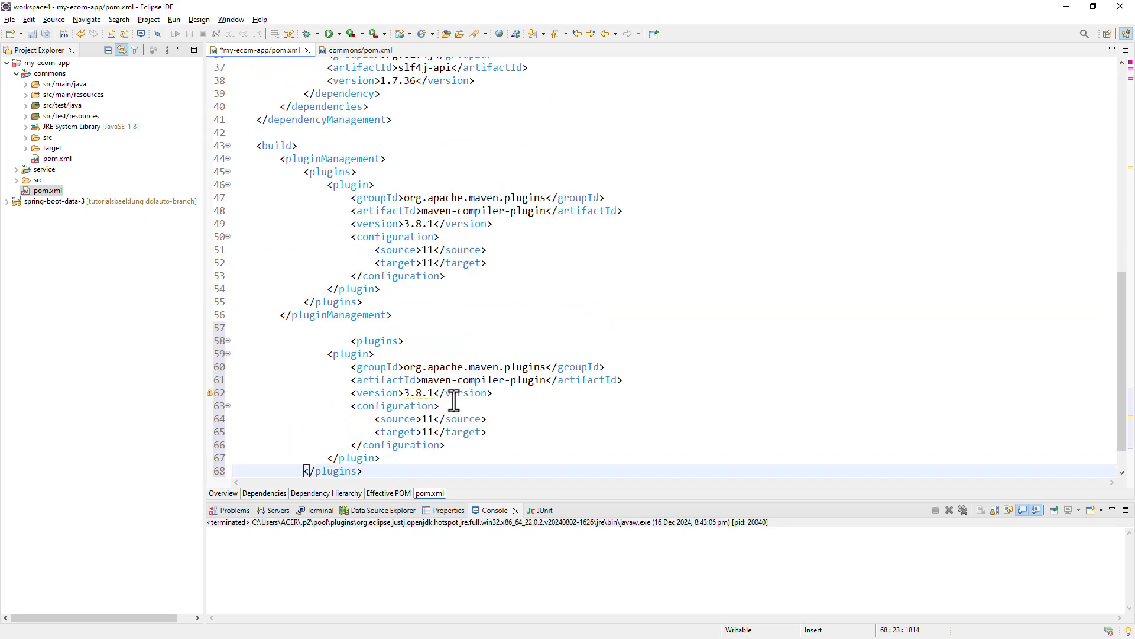
{"action": "scroll", "scroll_direction": "down", "scroll_amount": 3}
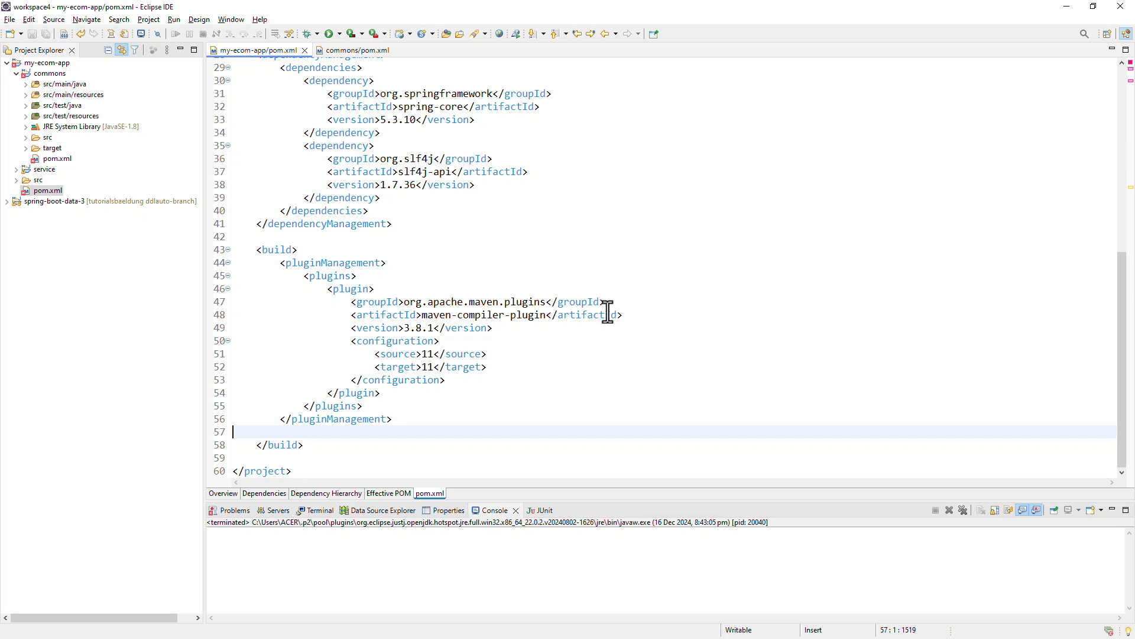
{"action": "scroll", "scroll_direction": "up", "scroll_amount": 3}
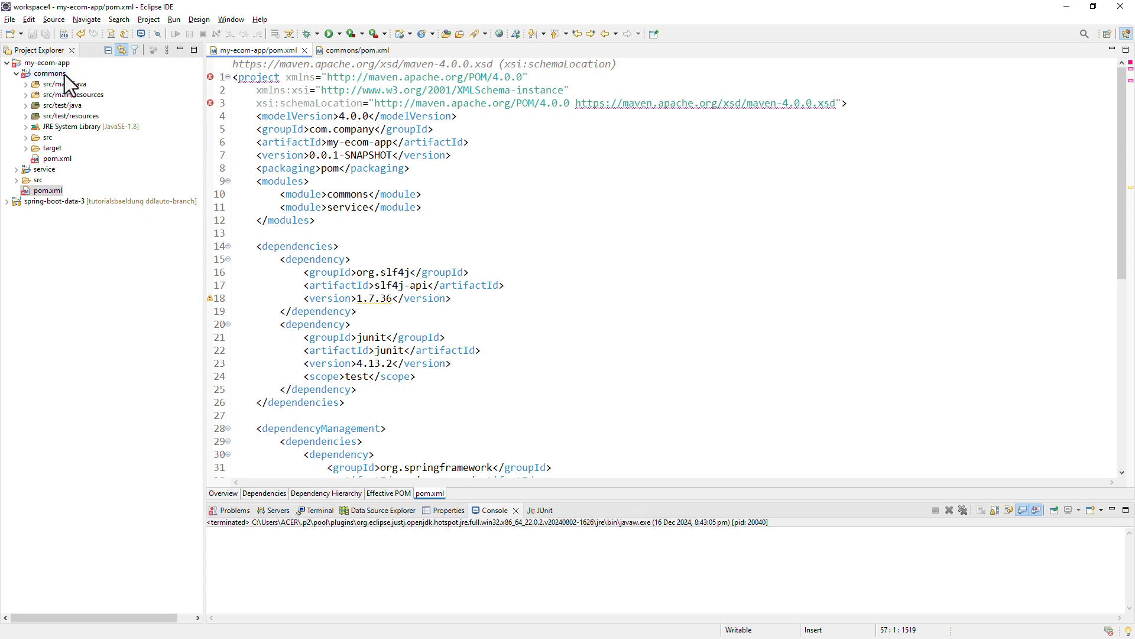
Run Maven install on my-ecom-app so parent, commons and service report BUILD SUCCESS
{"action": "right_click", "coordinate": [48, 72]}
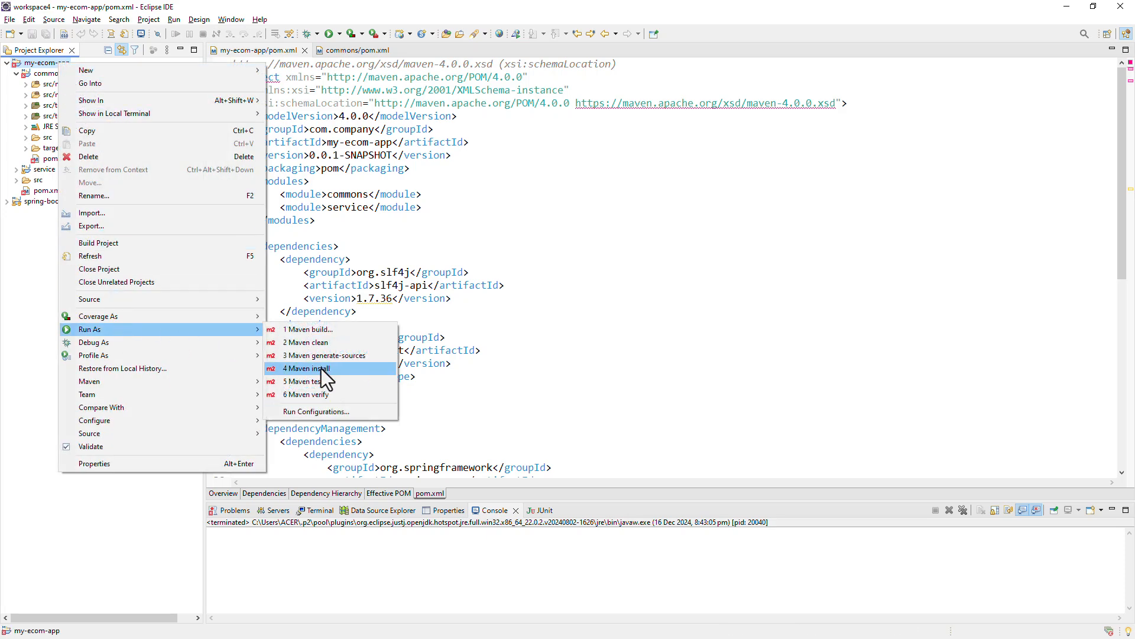
{"action": "left_click", "coordinate": [307, 368]}
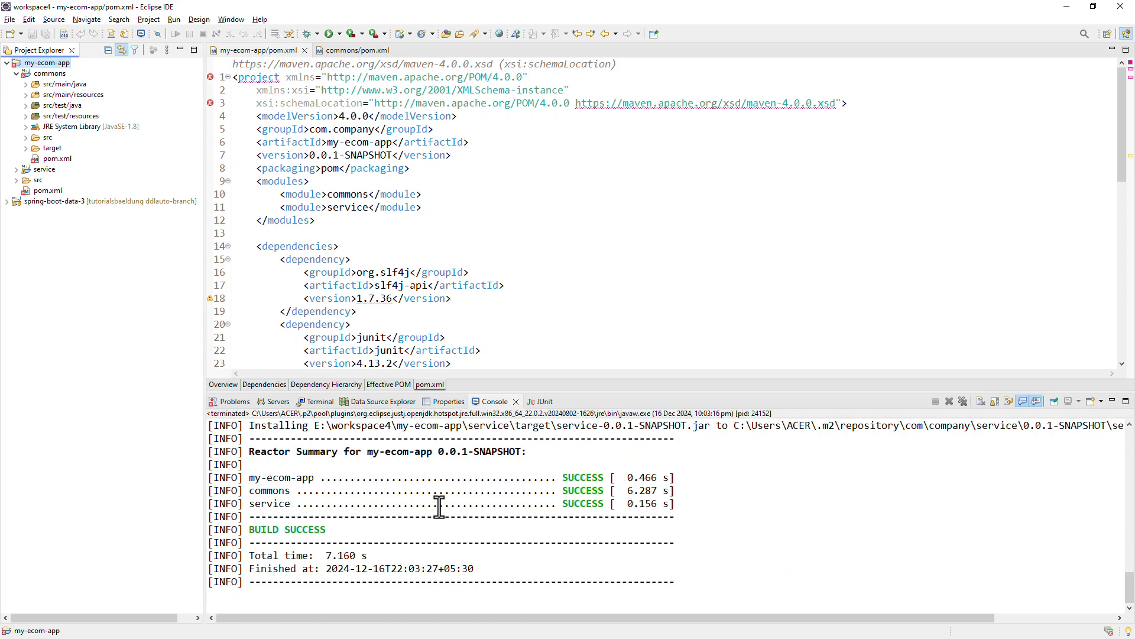
{"action": "mouse_move", "coordinate": [673, 505]}
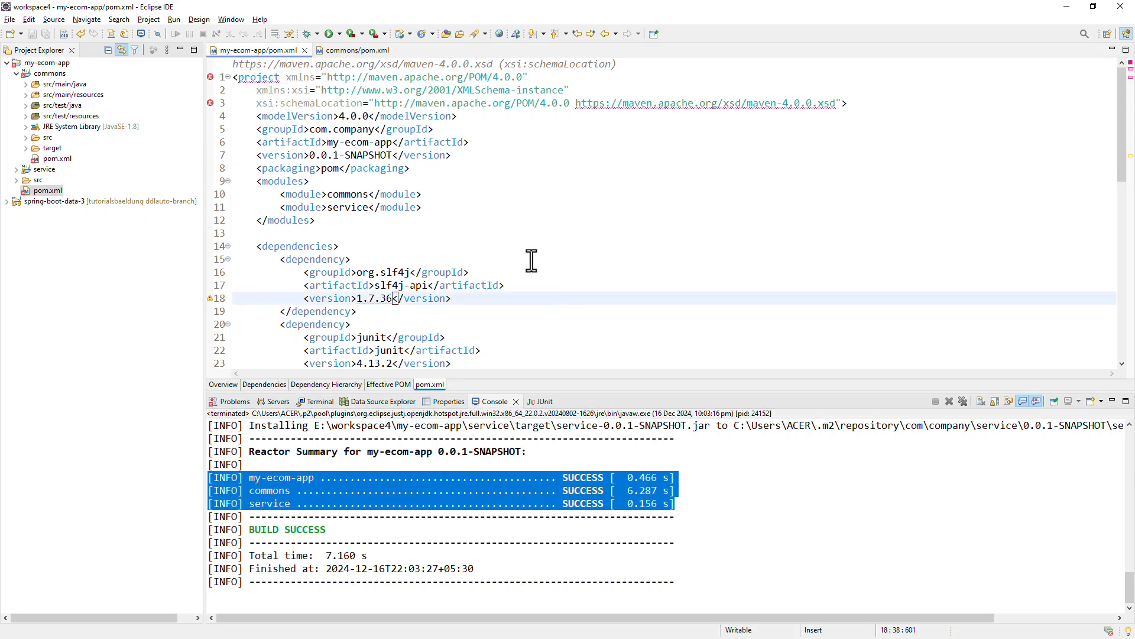
{"action": "scroll", "scroll_direction": "down", "scroll_amount": 3}
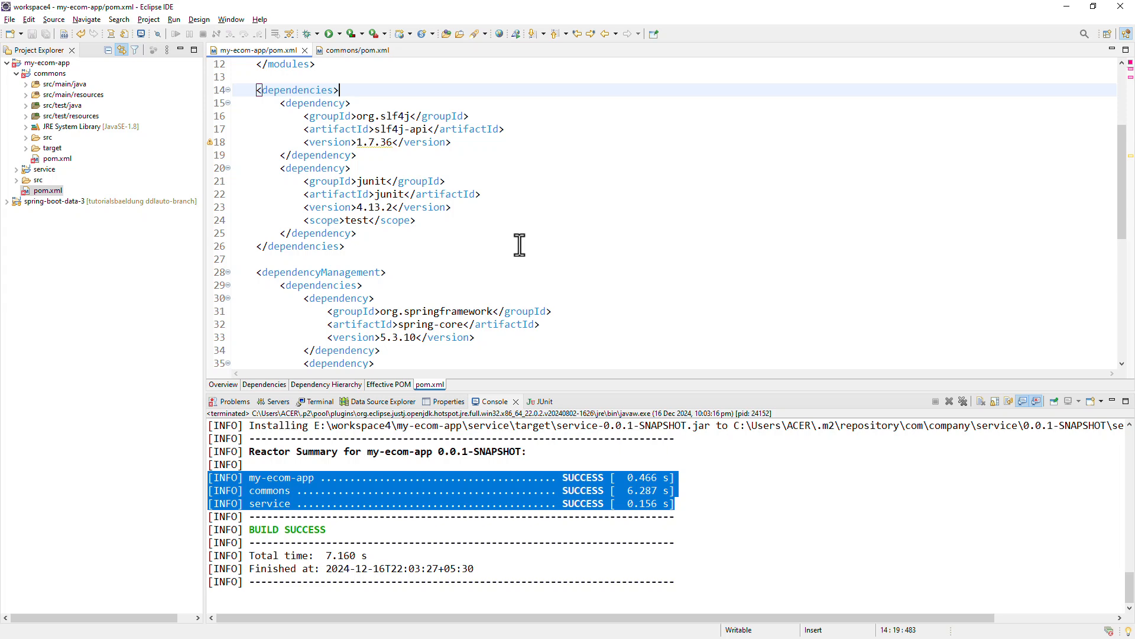
{"action": "scroll", "scroll_direction": "up", "scroll_amount": 3}
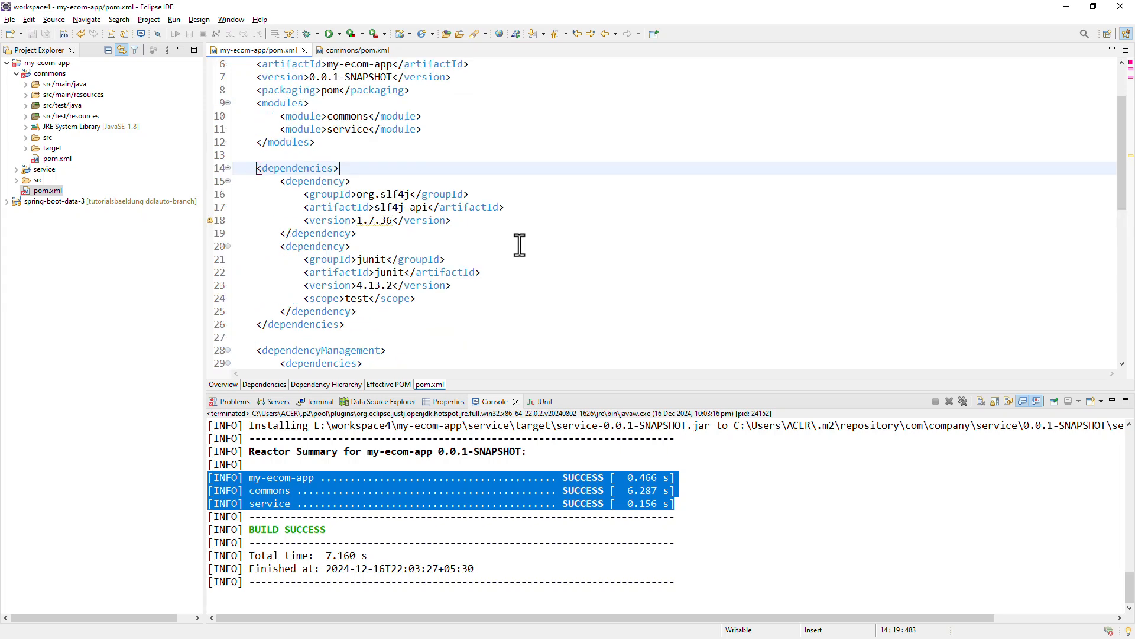
{"action": "scroll", "scroll_direction": "up", "scroll_amount": 3}
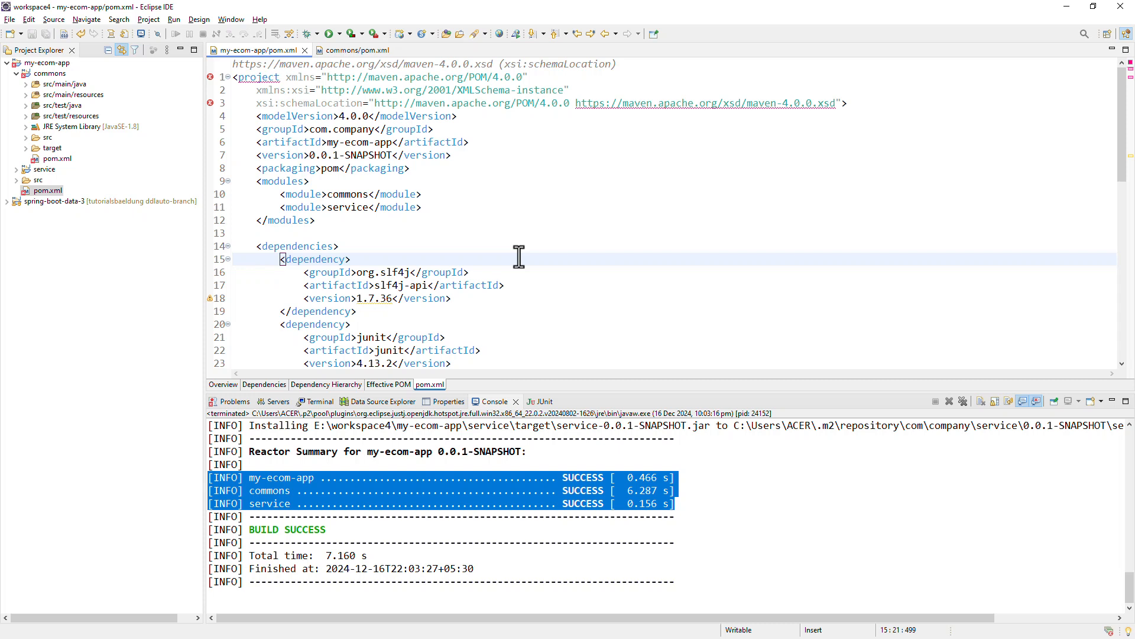
{"action": "left_click", "coordinate": [351, 259]}
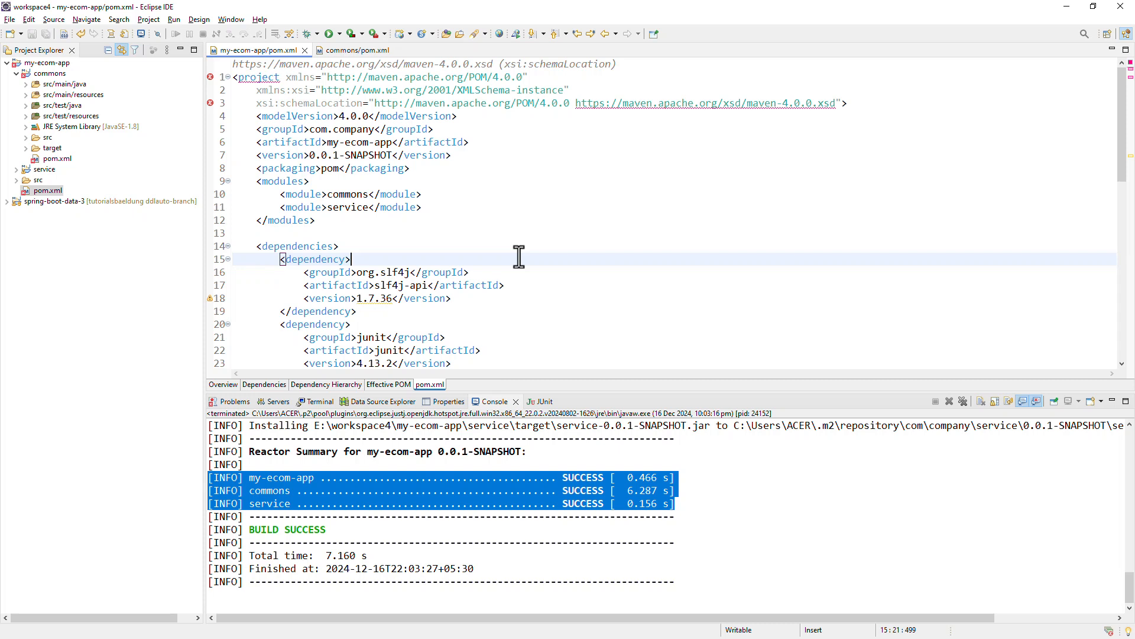